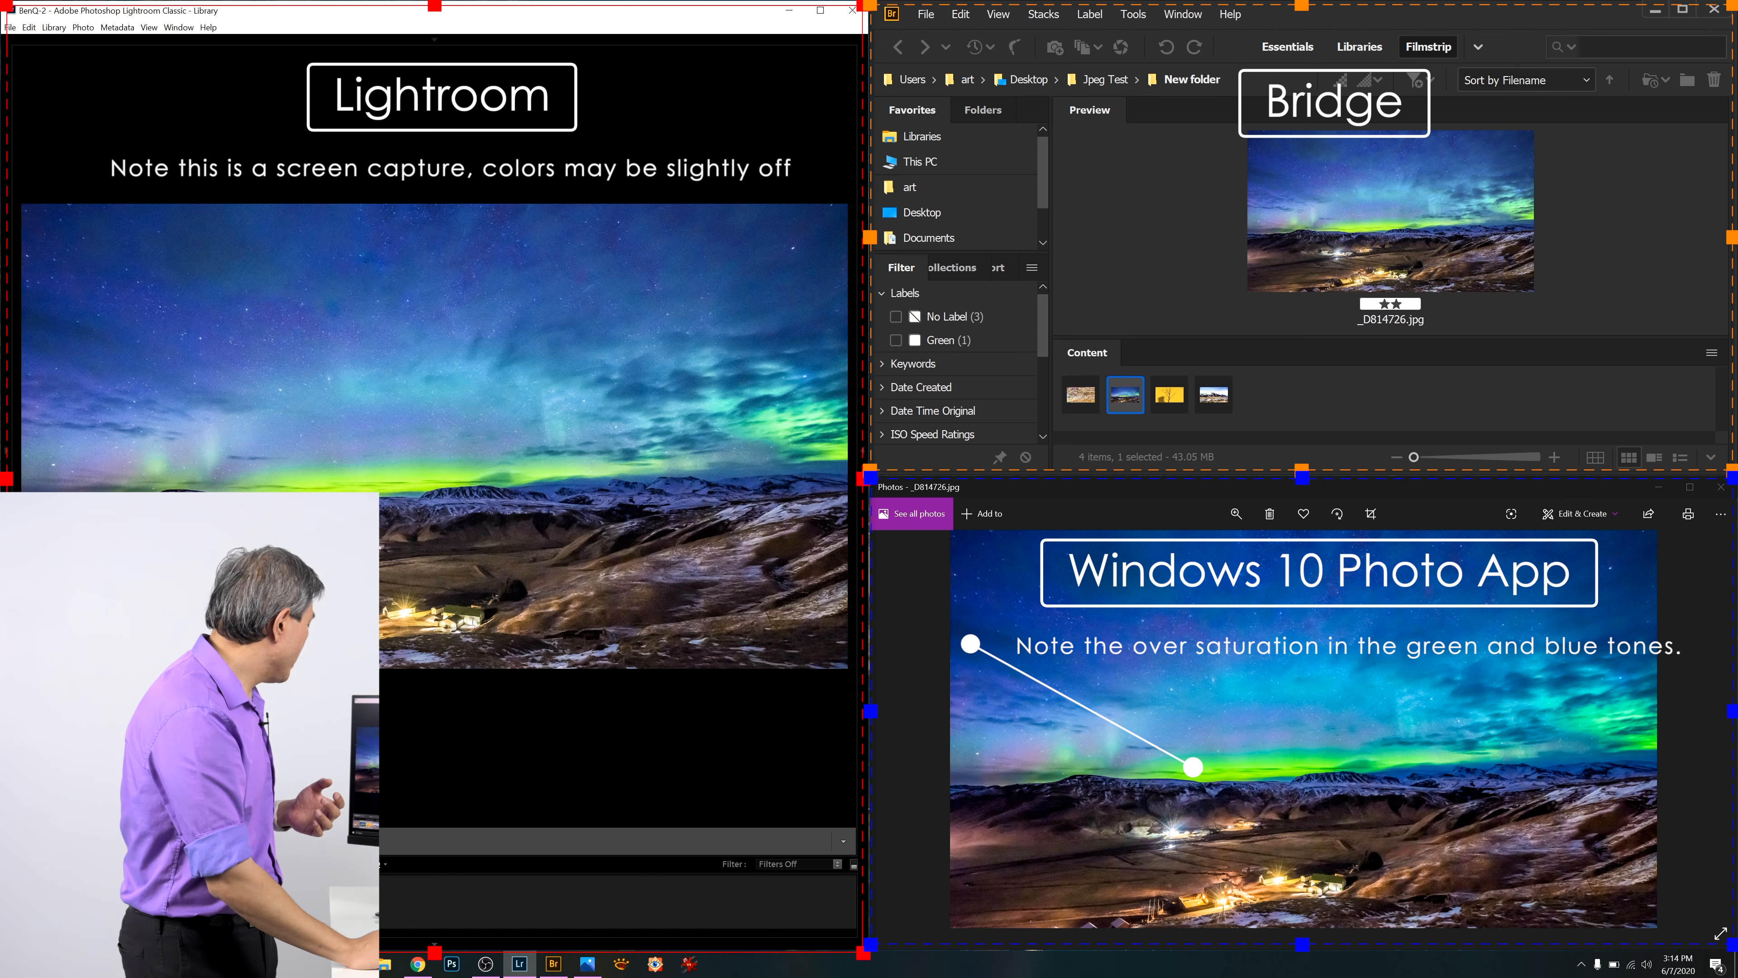
# Advance through the test photos from the aurora shot to the yellow tree-shadow photo.
pyautogui.click(1166, 395)
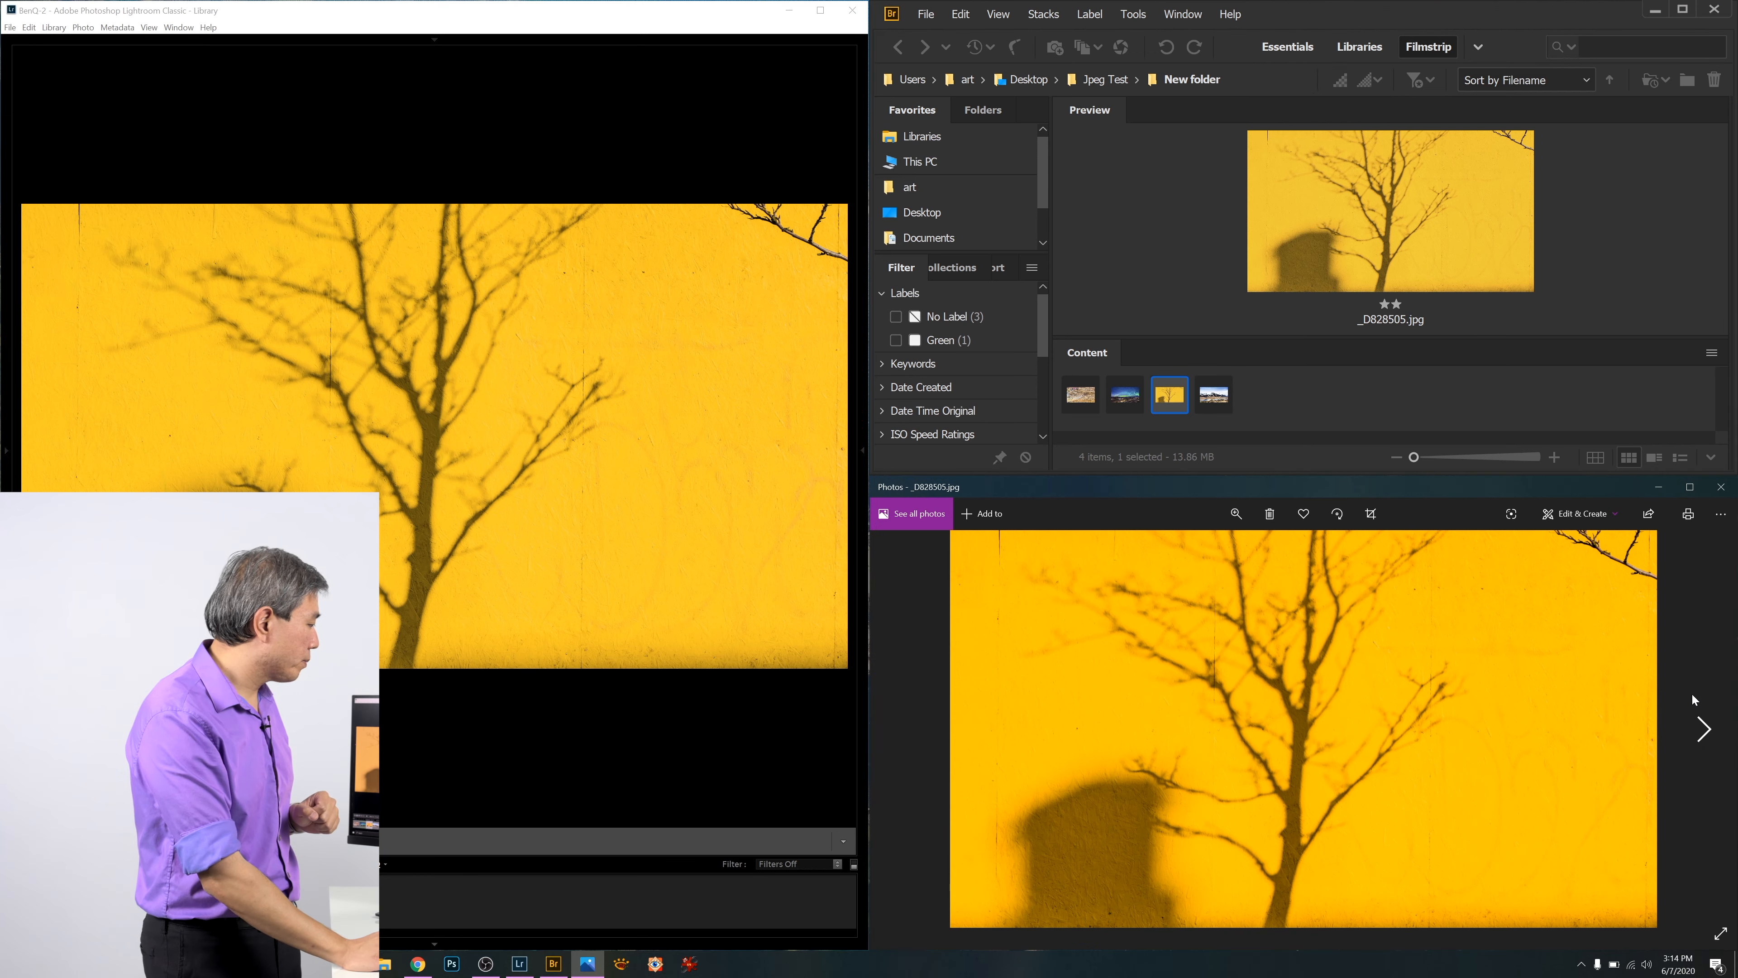
pyautogui.click(1213, 395)
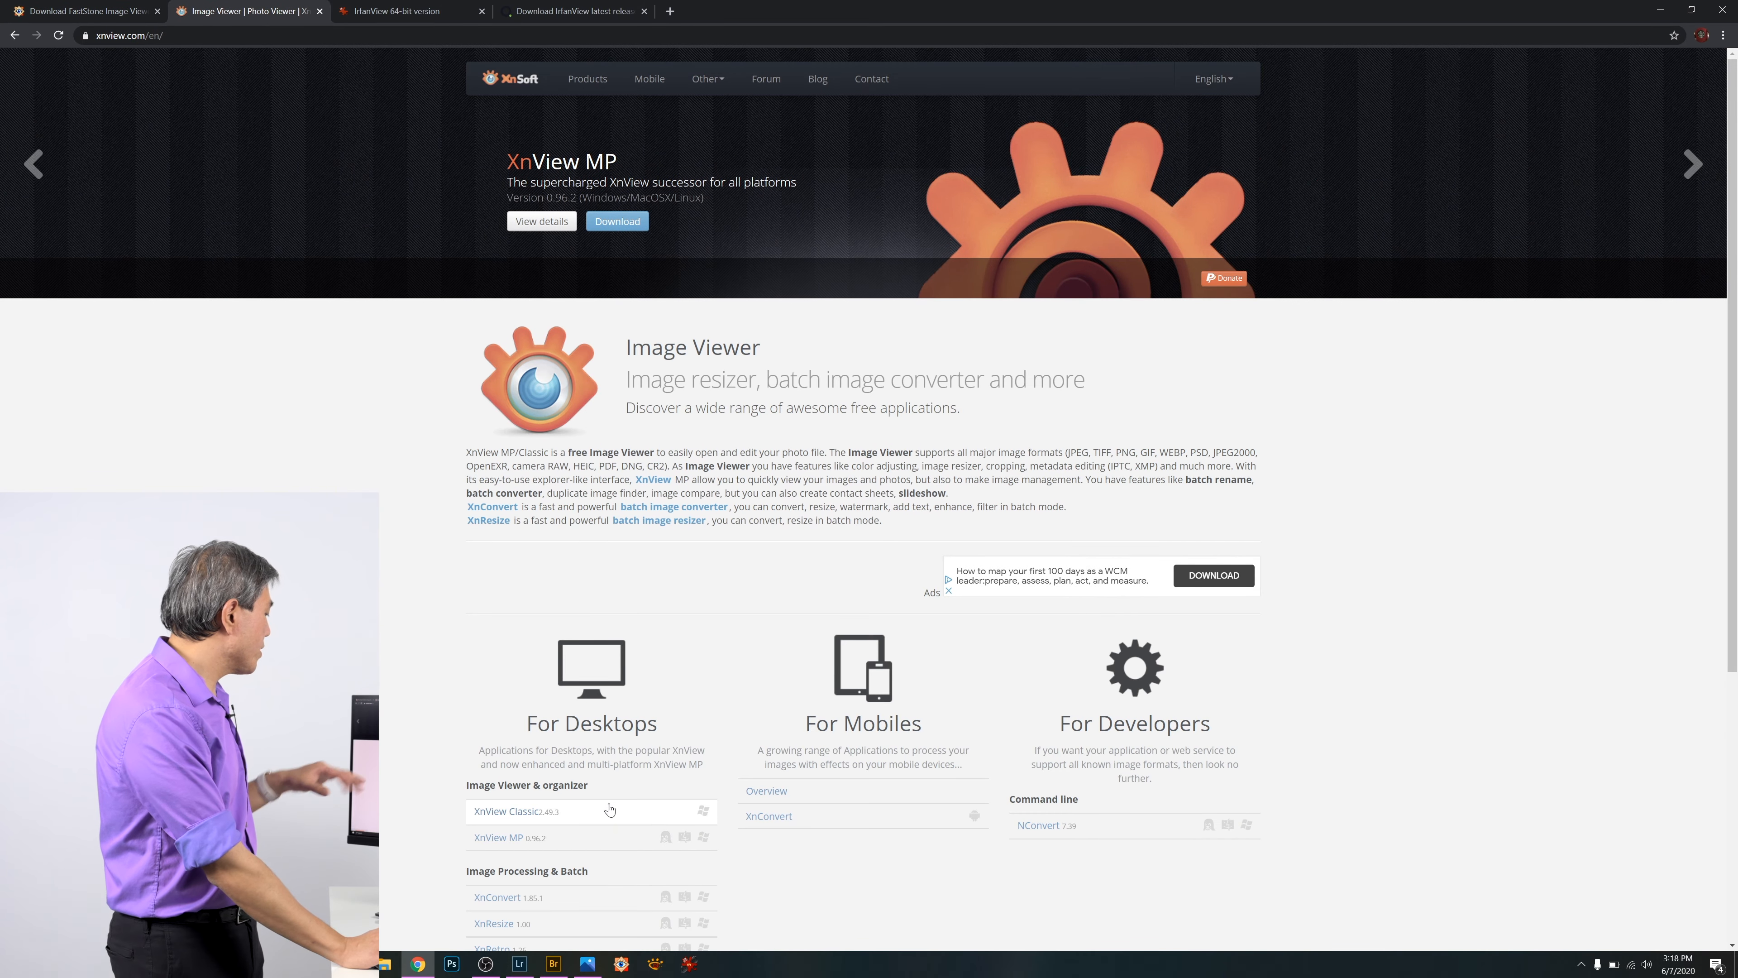
# Browse the XnView product list, then show the IrfanView 64-bit download page.
pyautogui.scroll(-3)
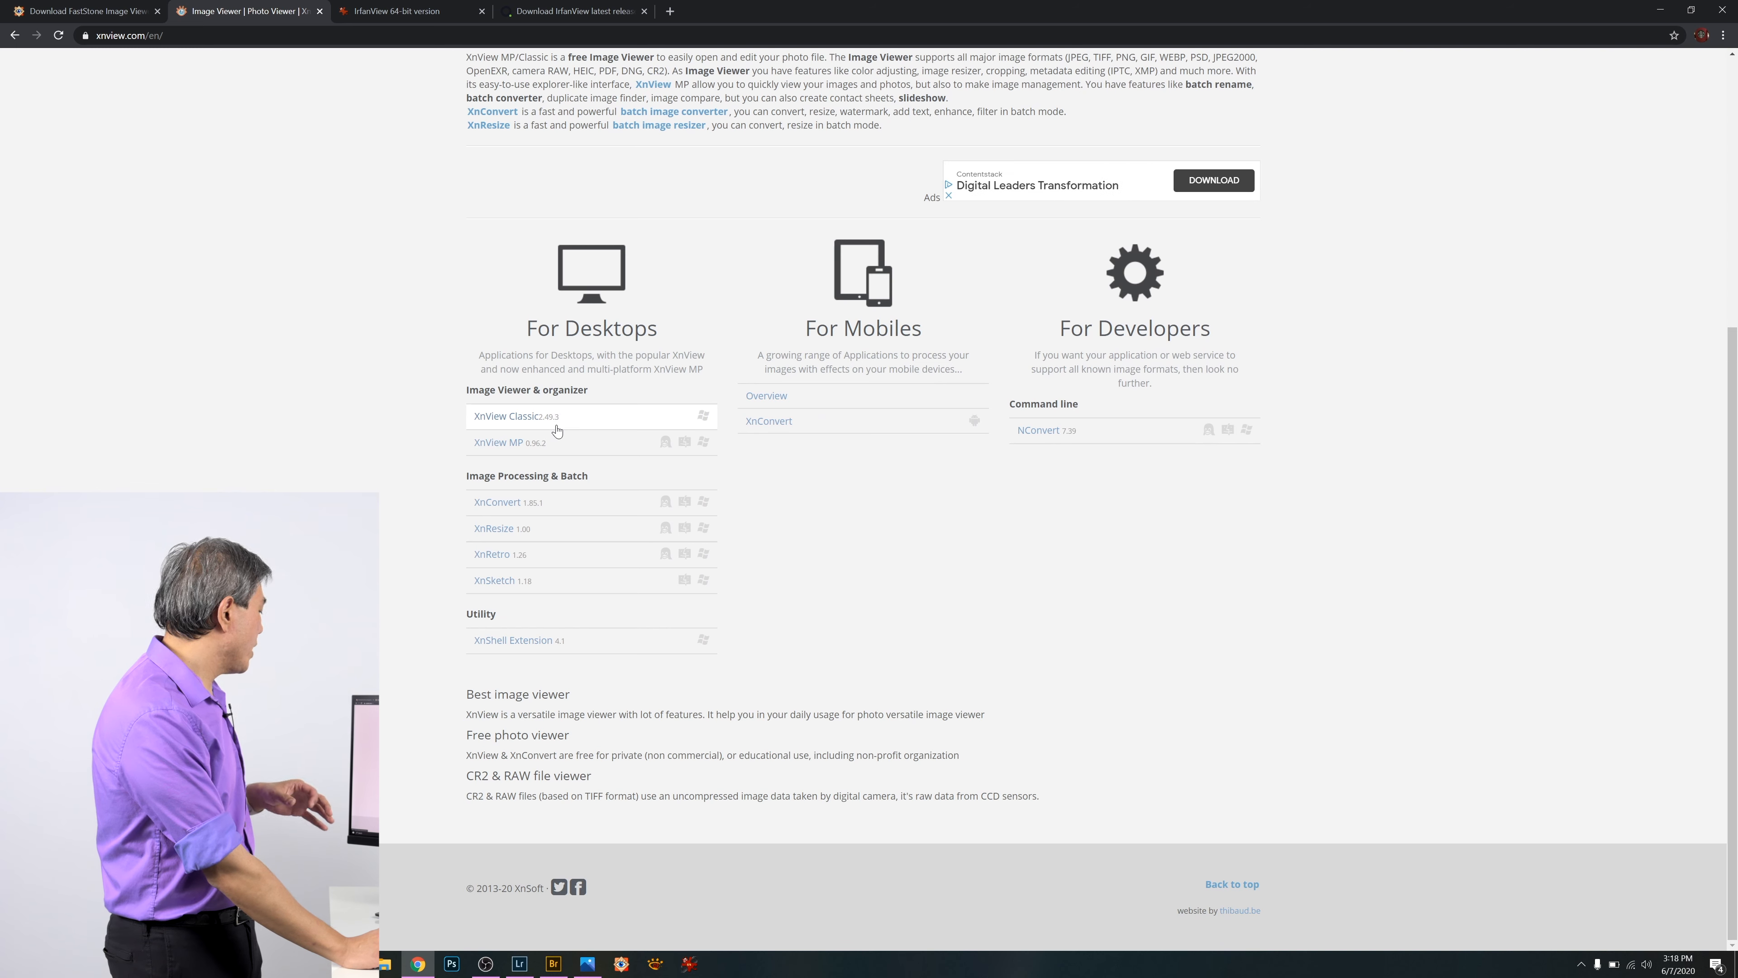
pyautogui.moveTo(464, 188)
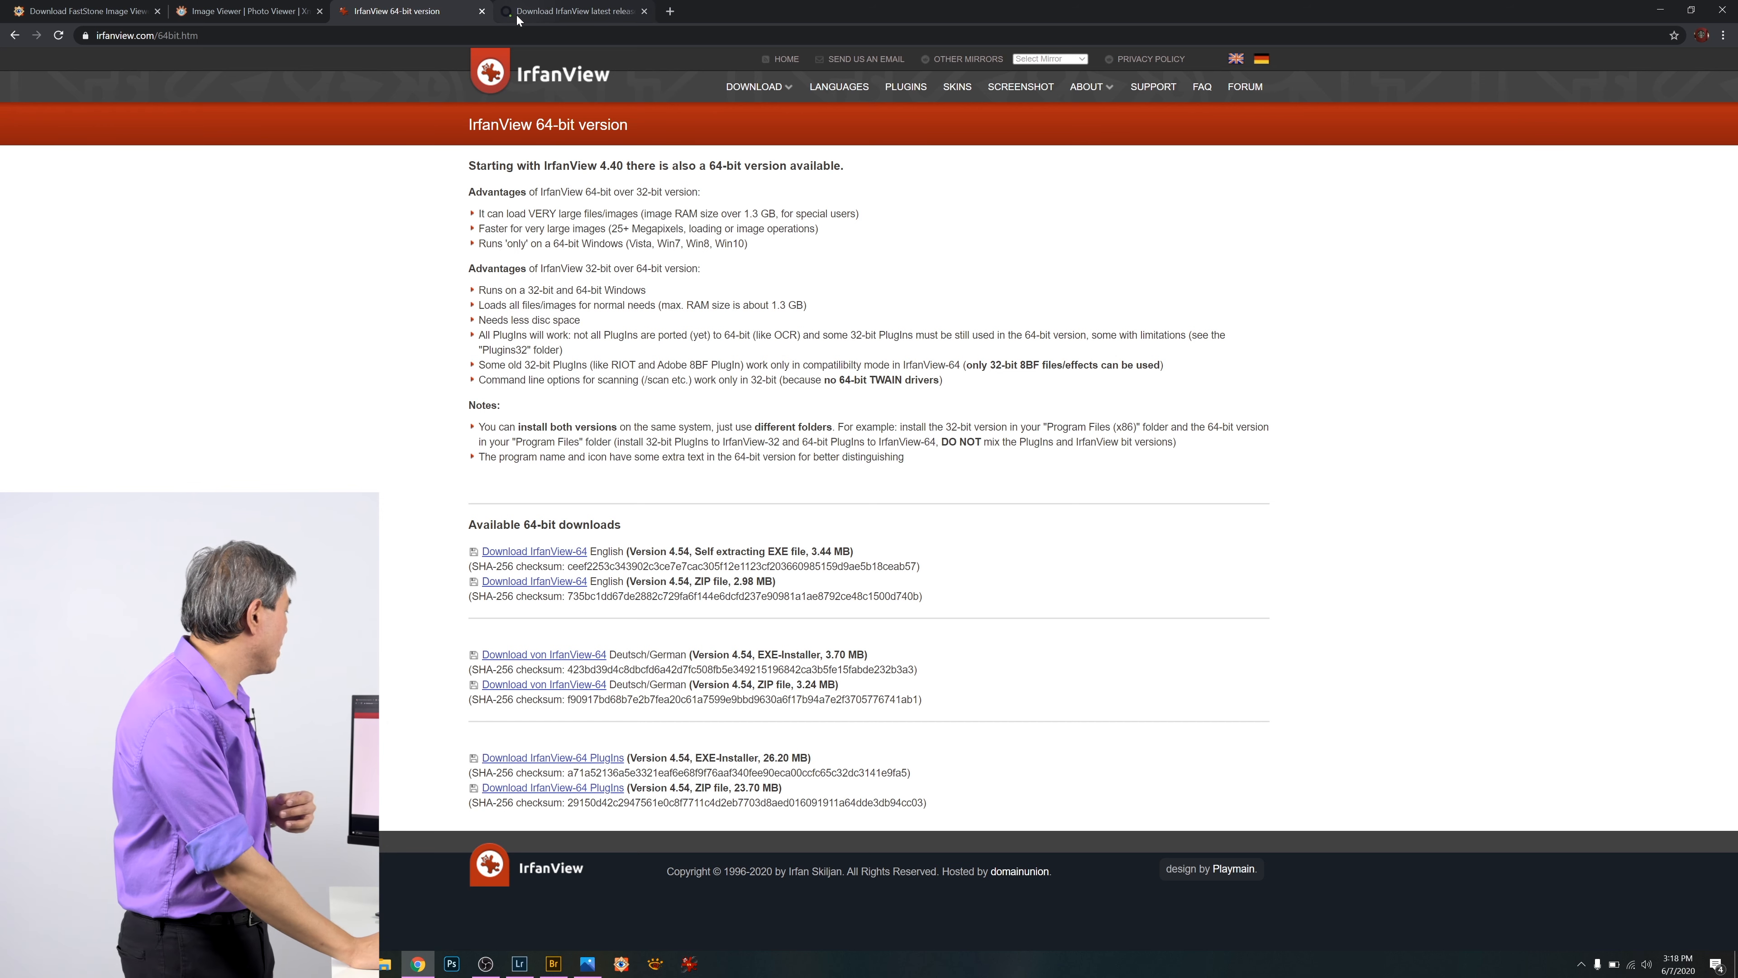
pyautogui.click(571, 11)
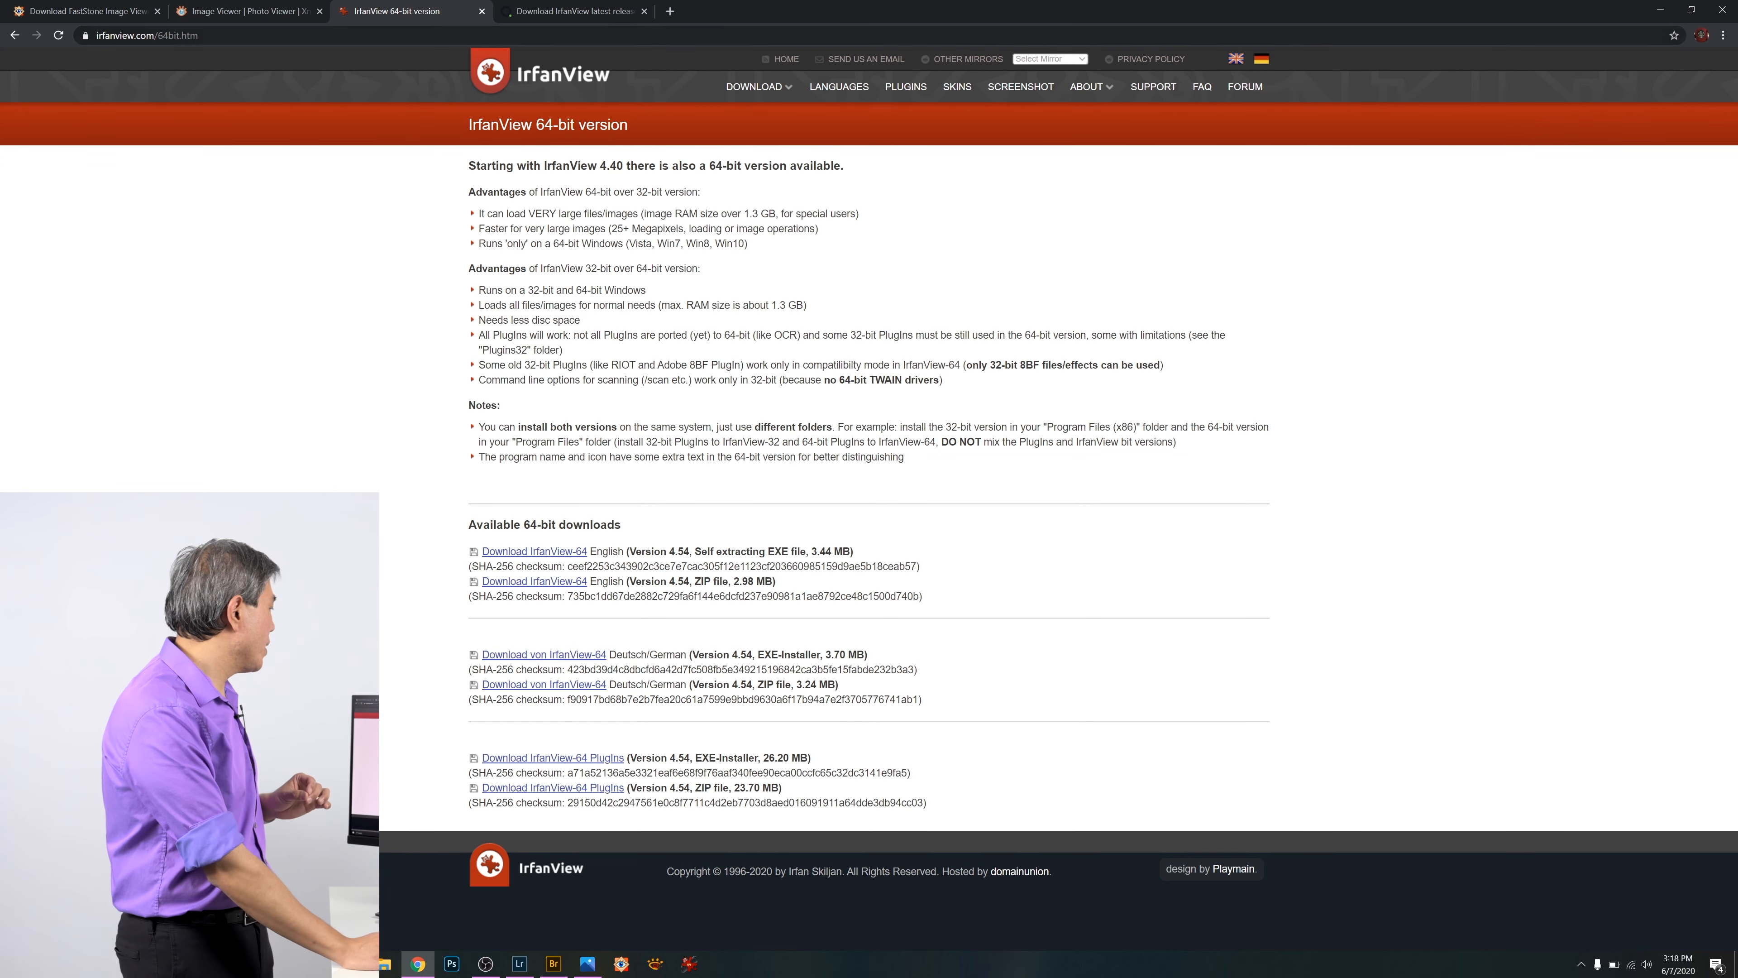
# Show the FossHub listing of IrfanView 64-bit/32-bit installers and plugins.
pyautogui.click(573, 11)
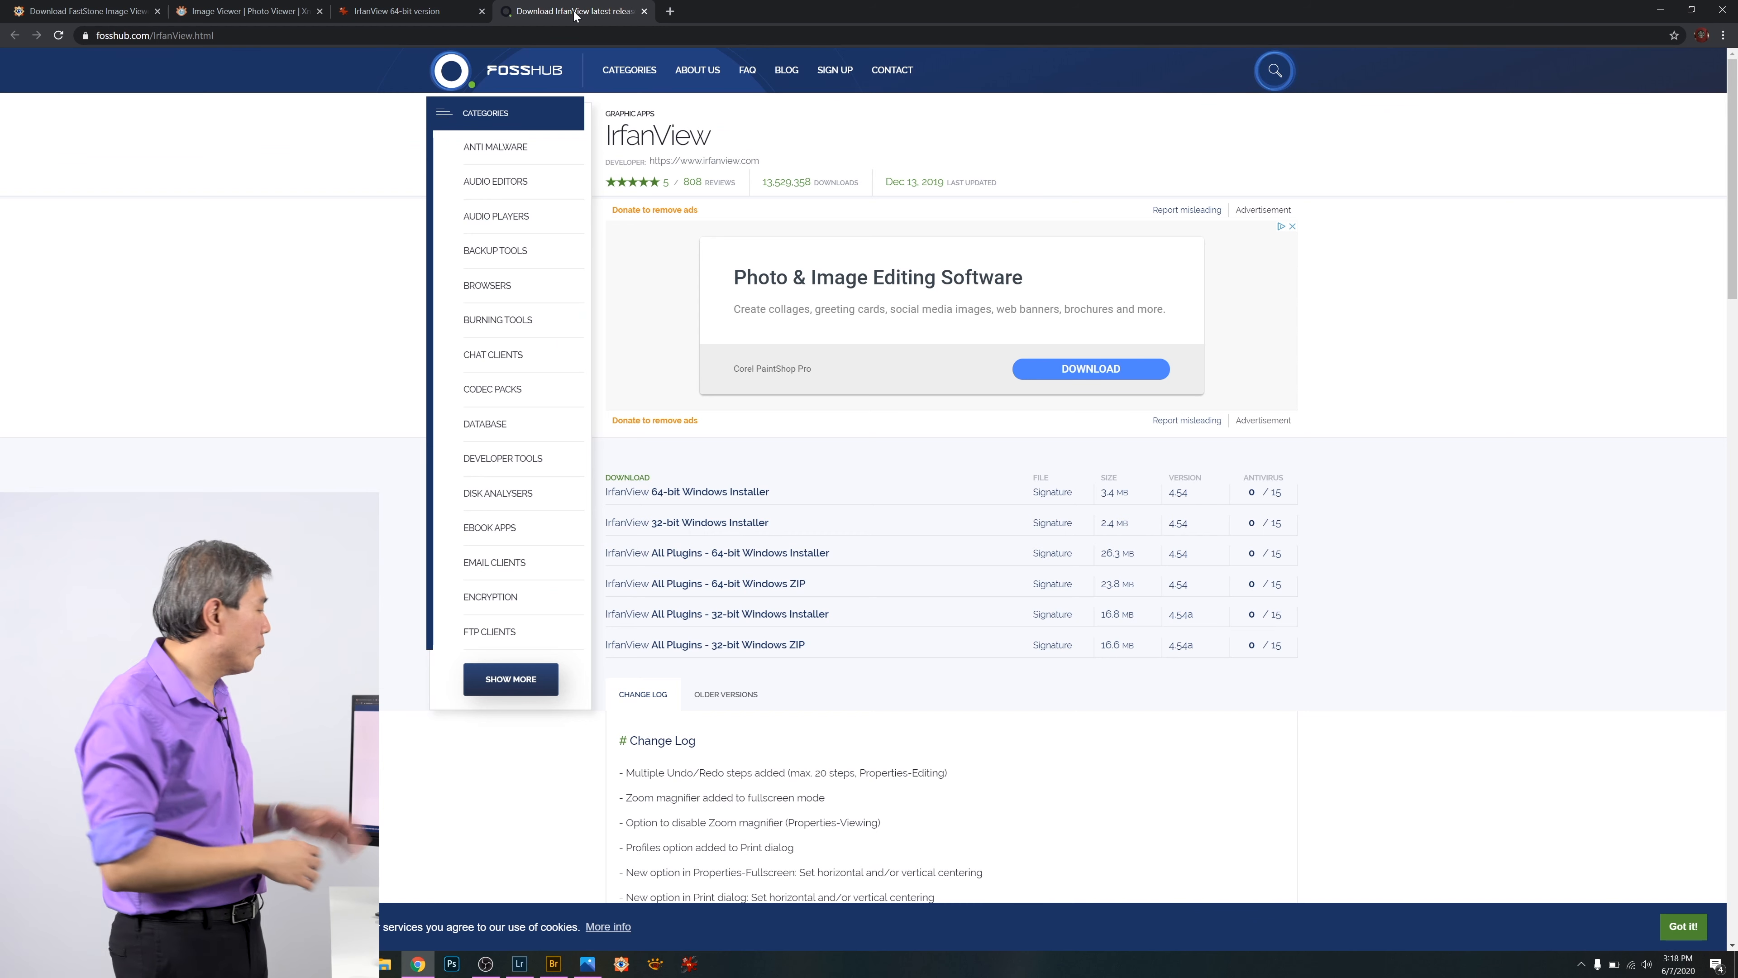
pyautogui.moveTo(691, 564)
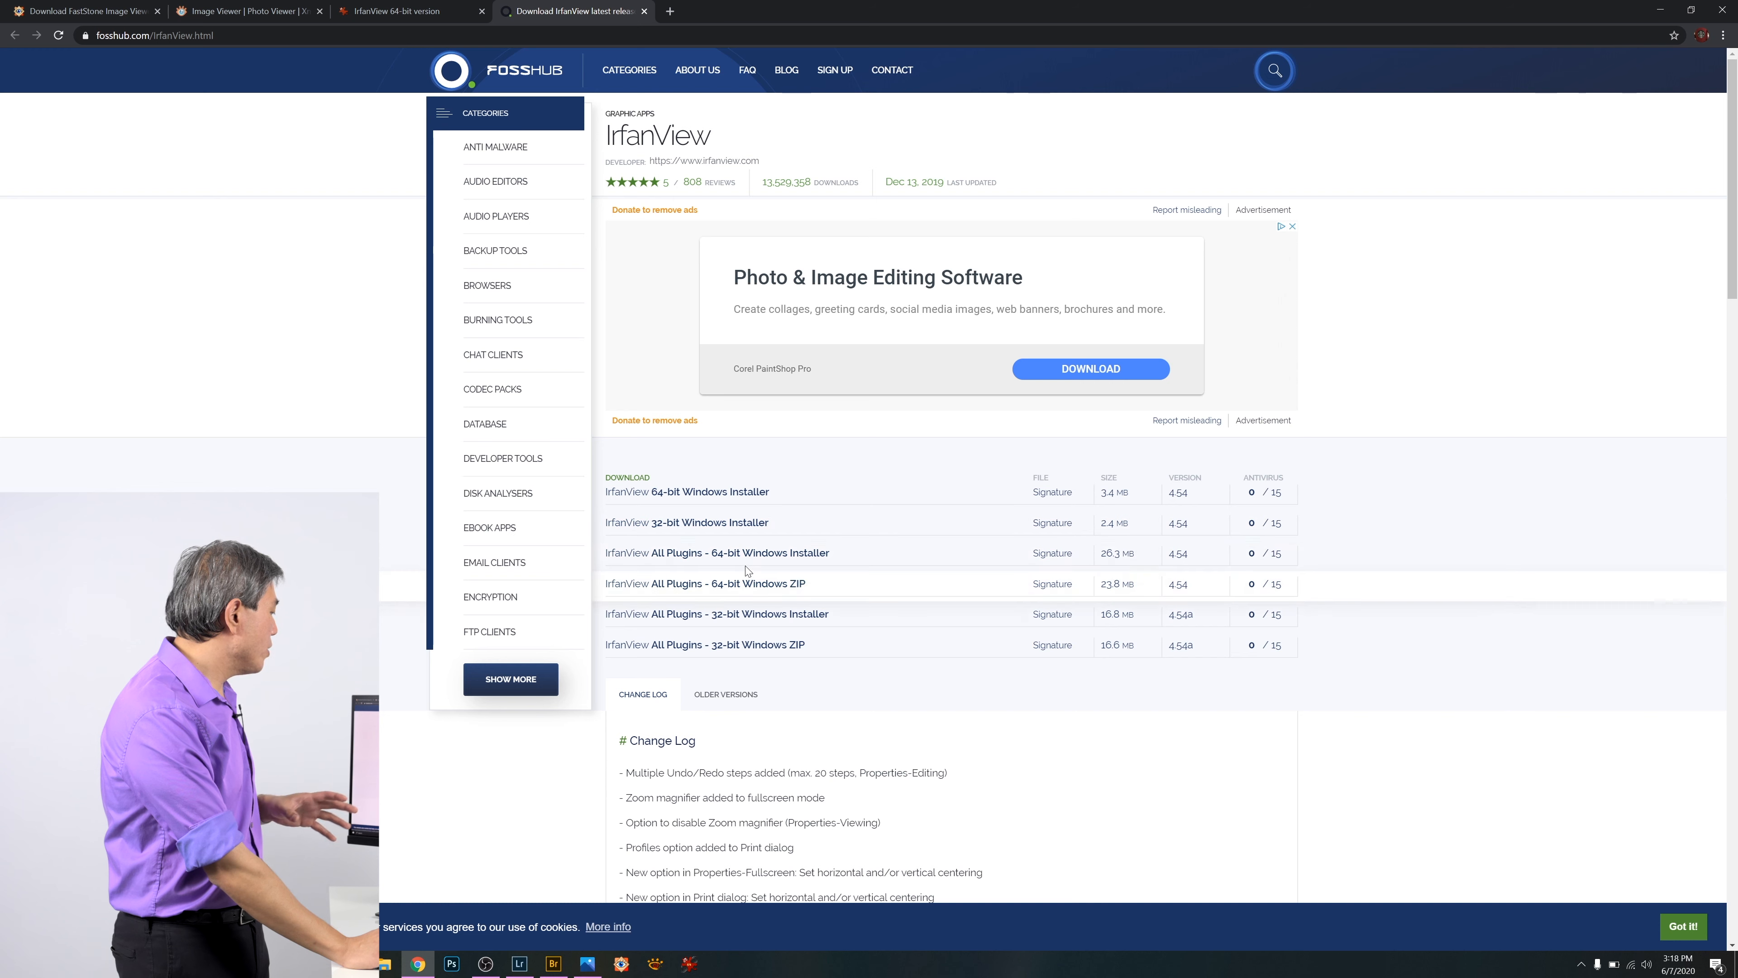
pyautogui.moveTo(718, 552)
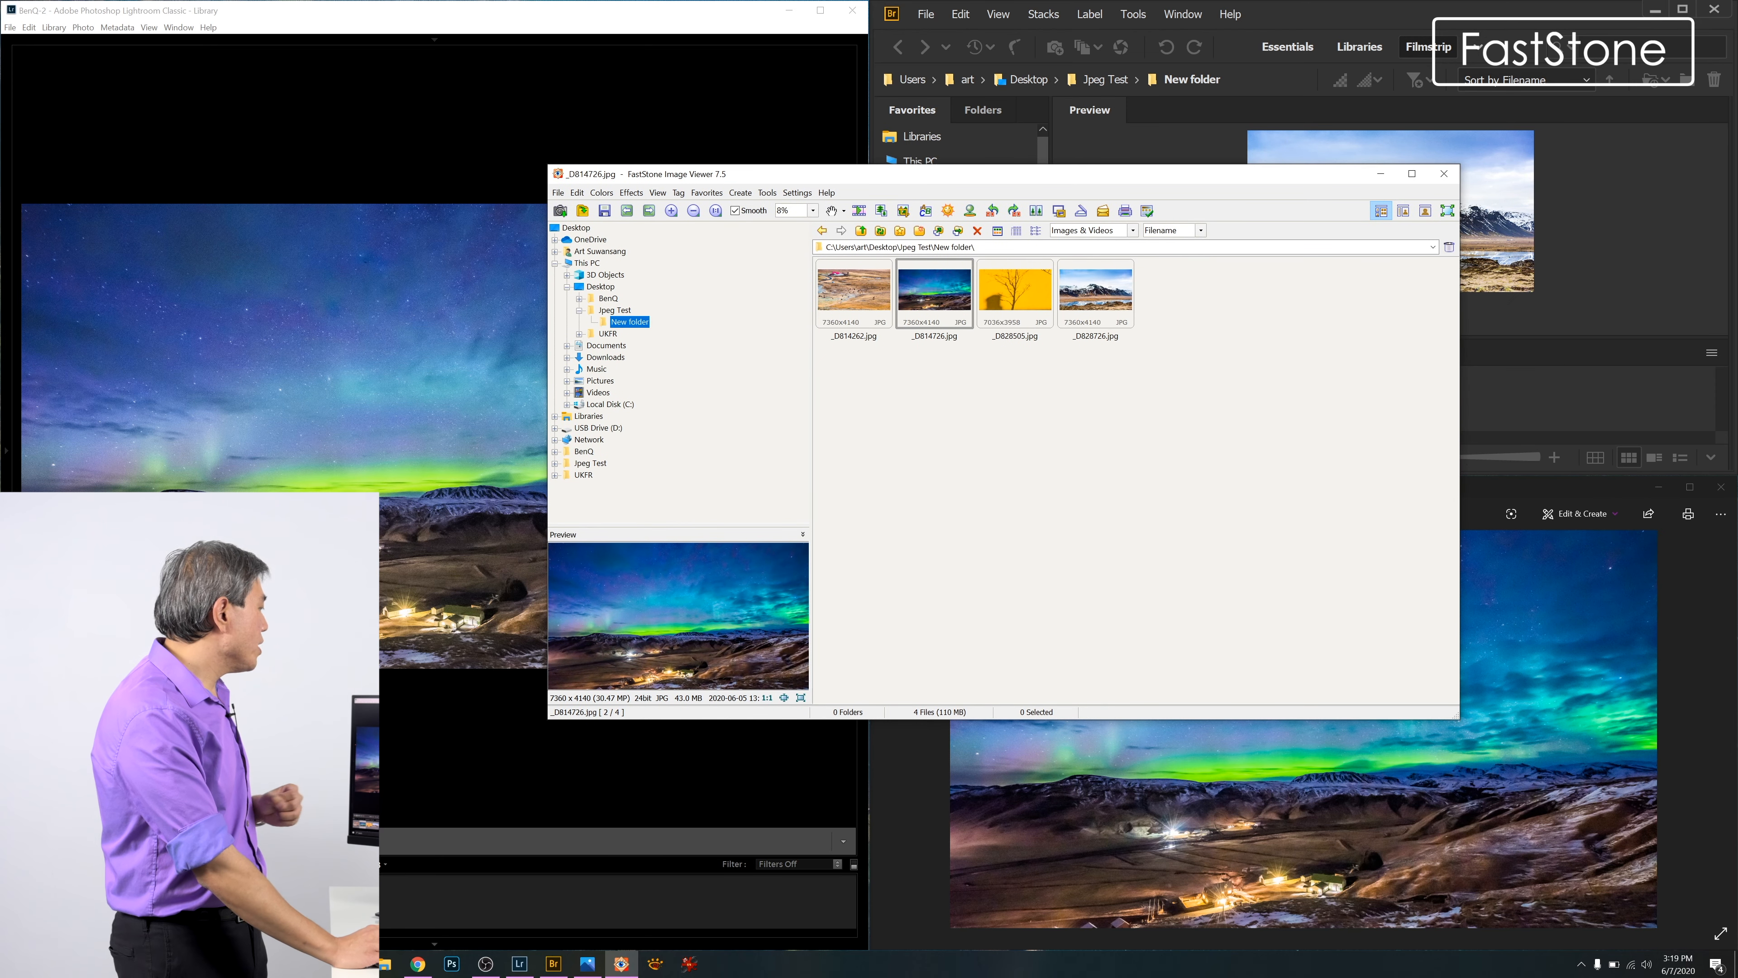
# In FastStone's CMS settings, enable Color Management System with auto-detected monitor profile and apply.
pyautogui.click(796, 192)
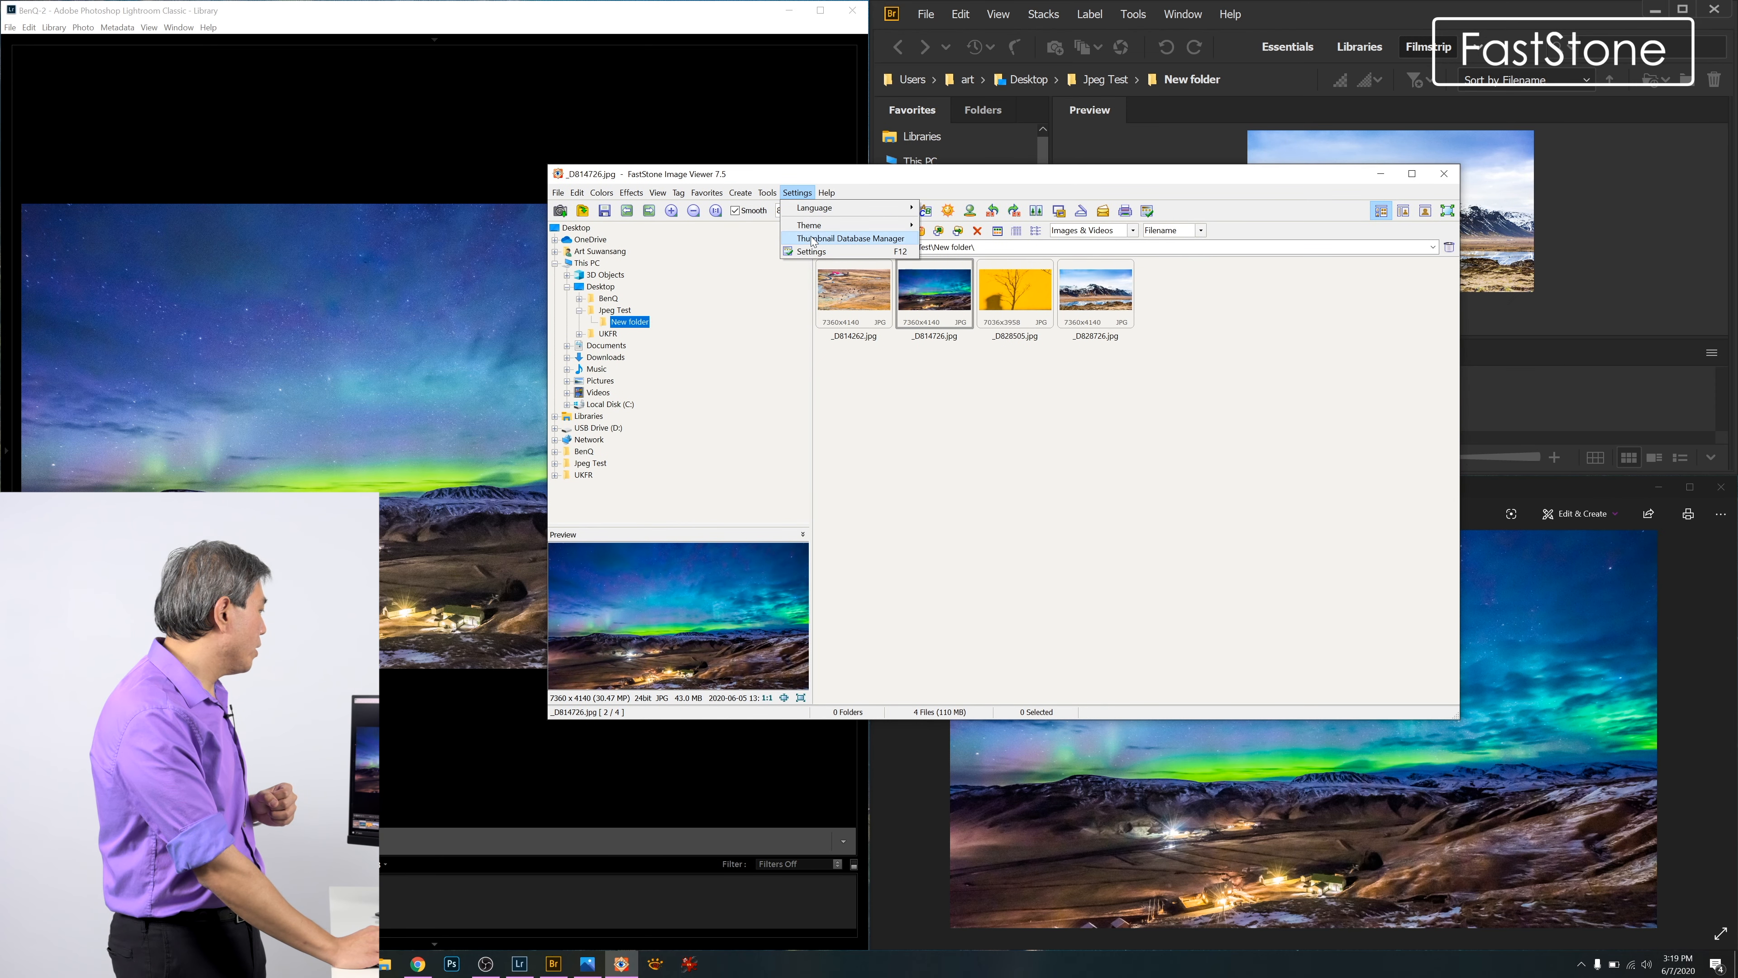
pyautogui.click(810, 252)
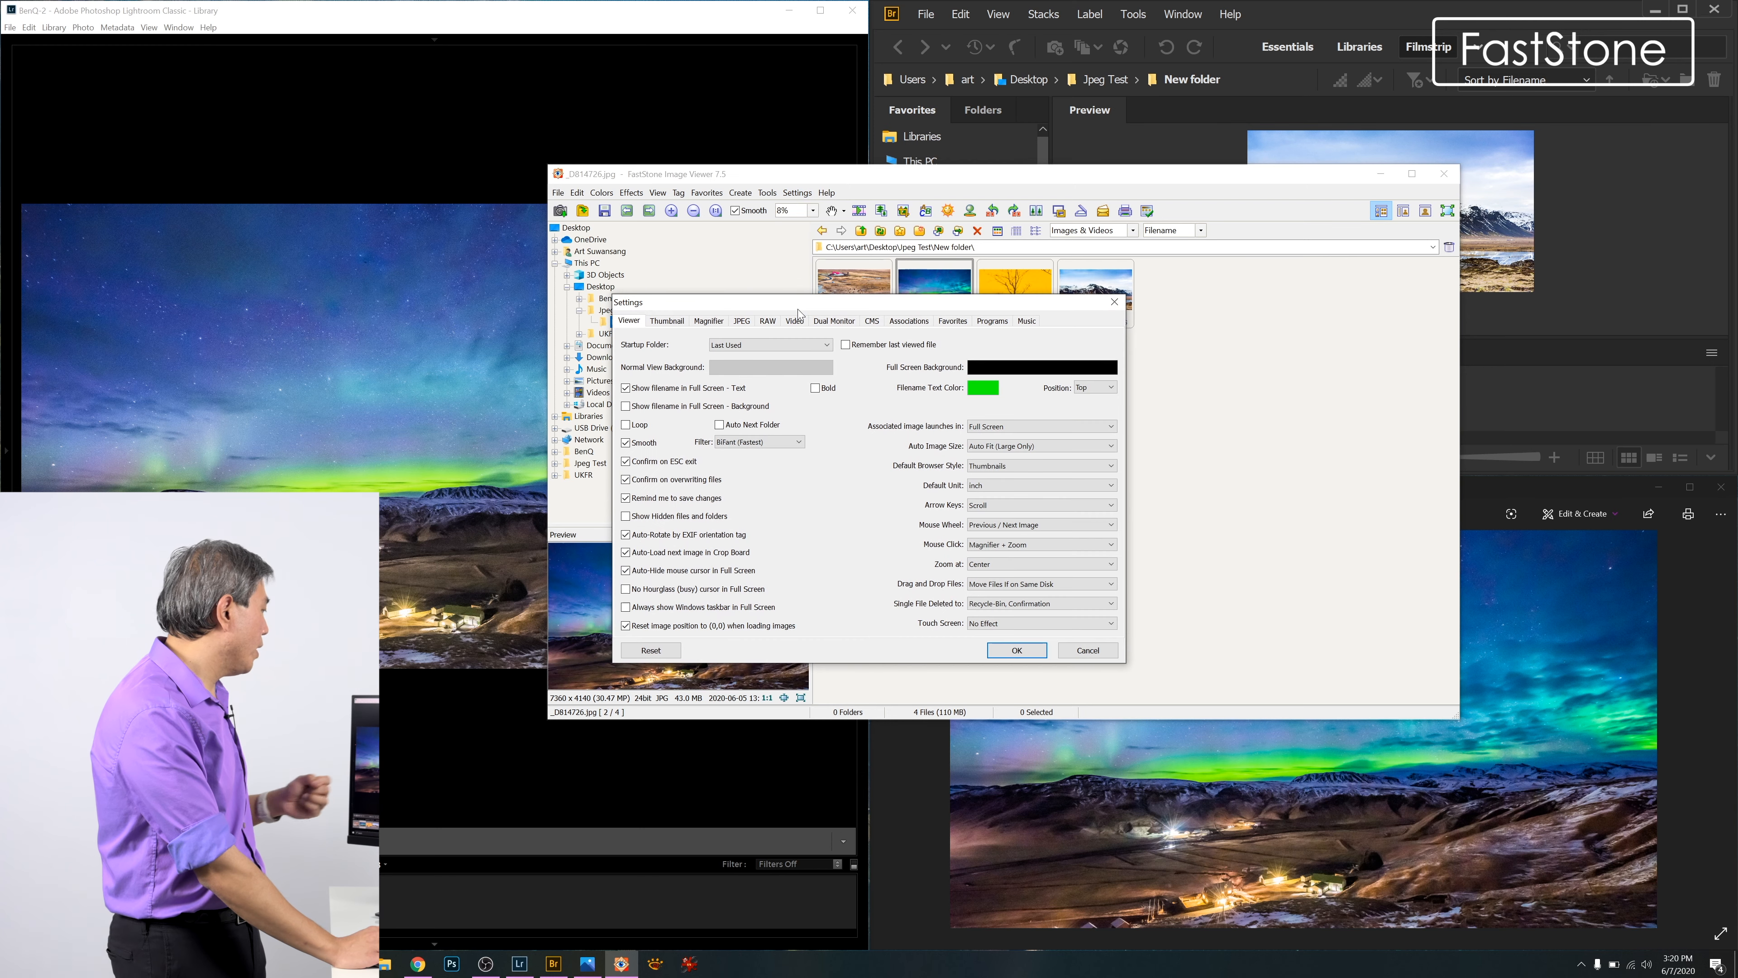
pyautogui.click(871, 321)
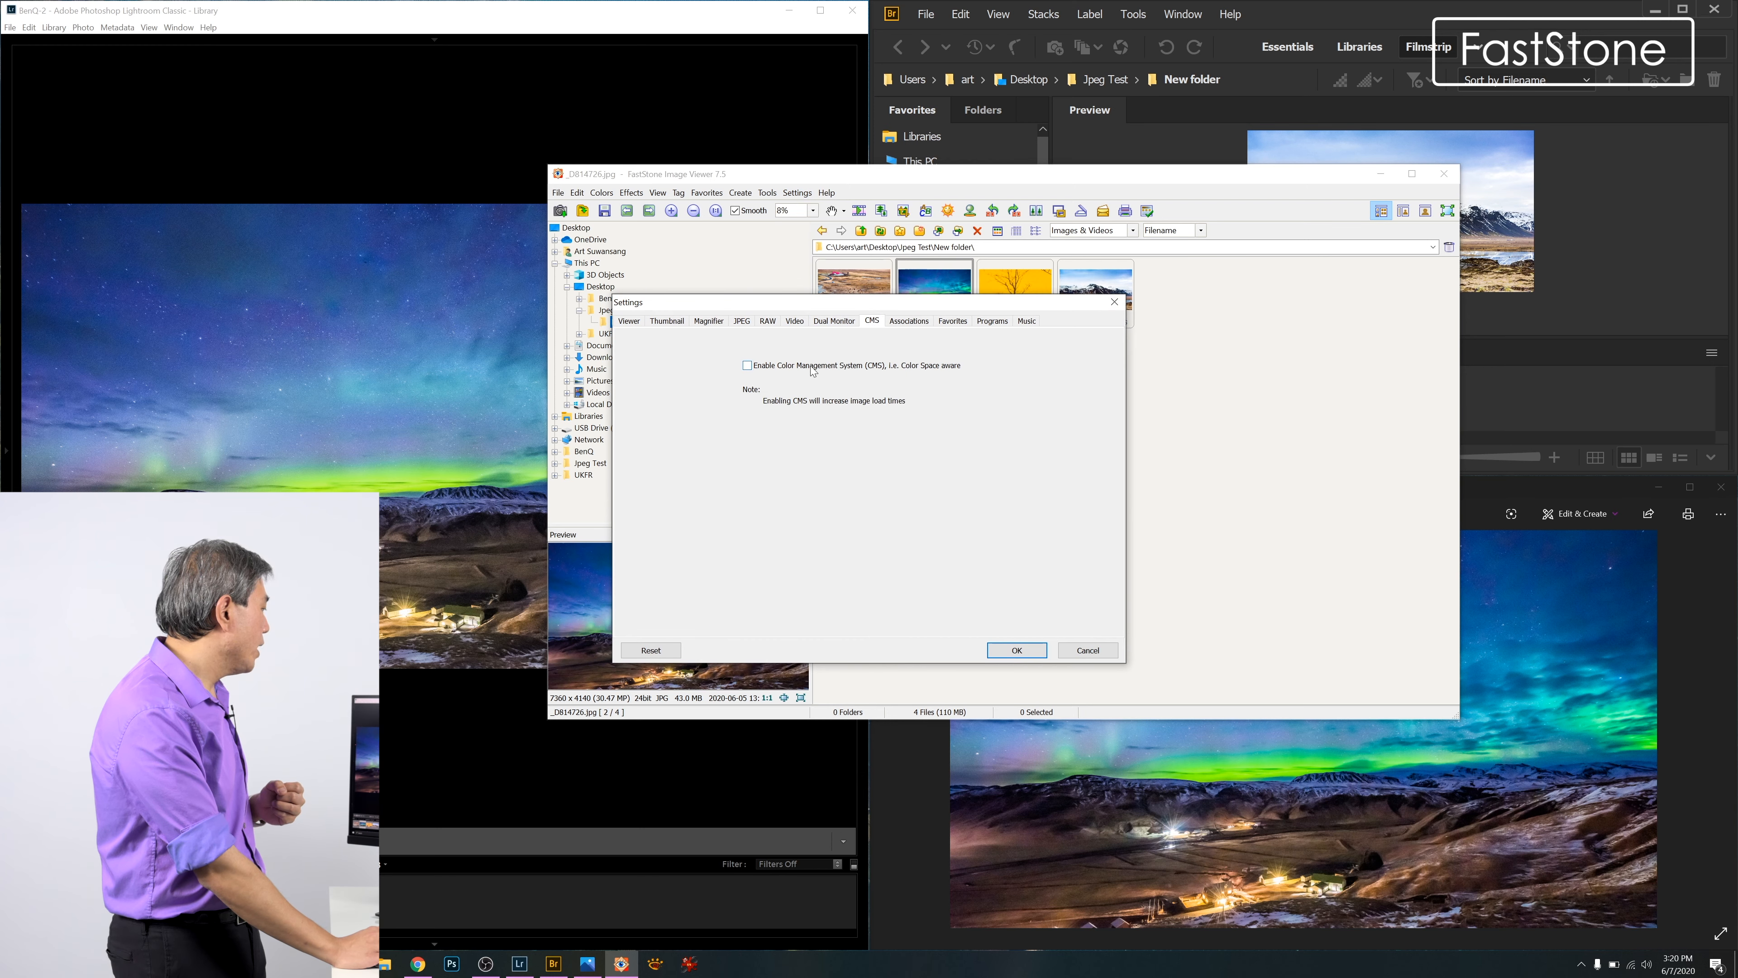
pyautogui.click(747, 365)
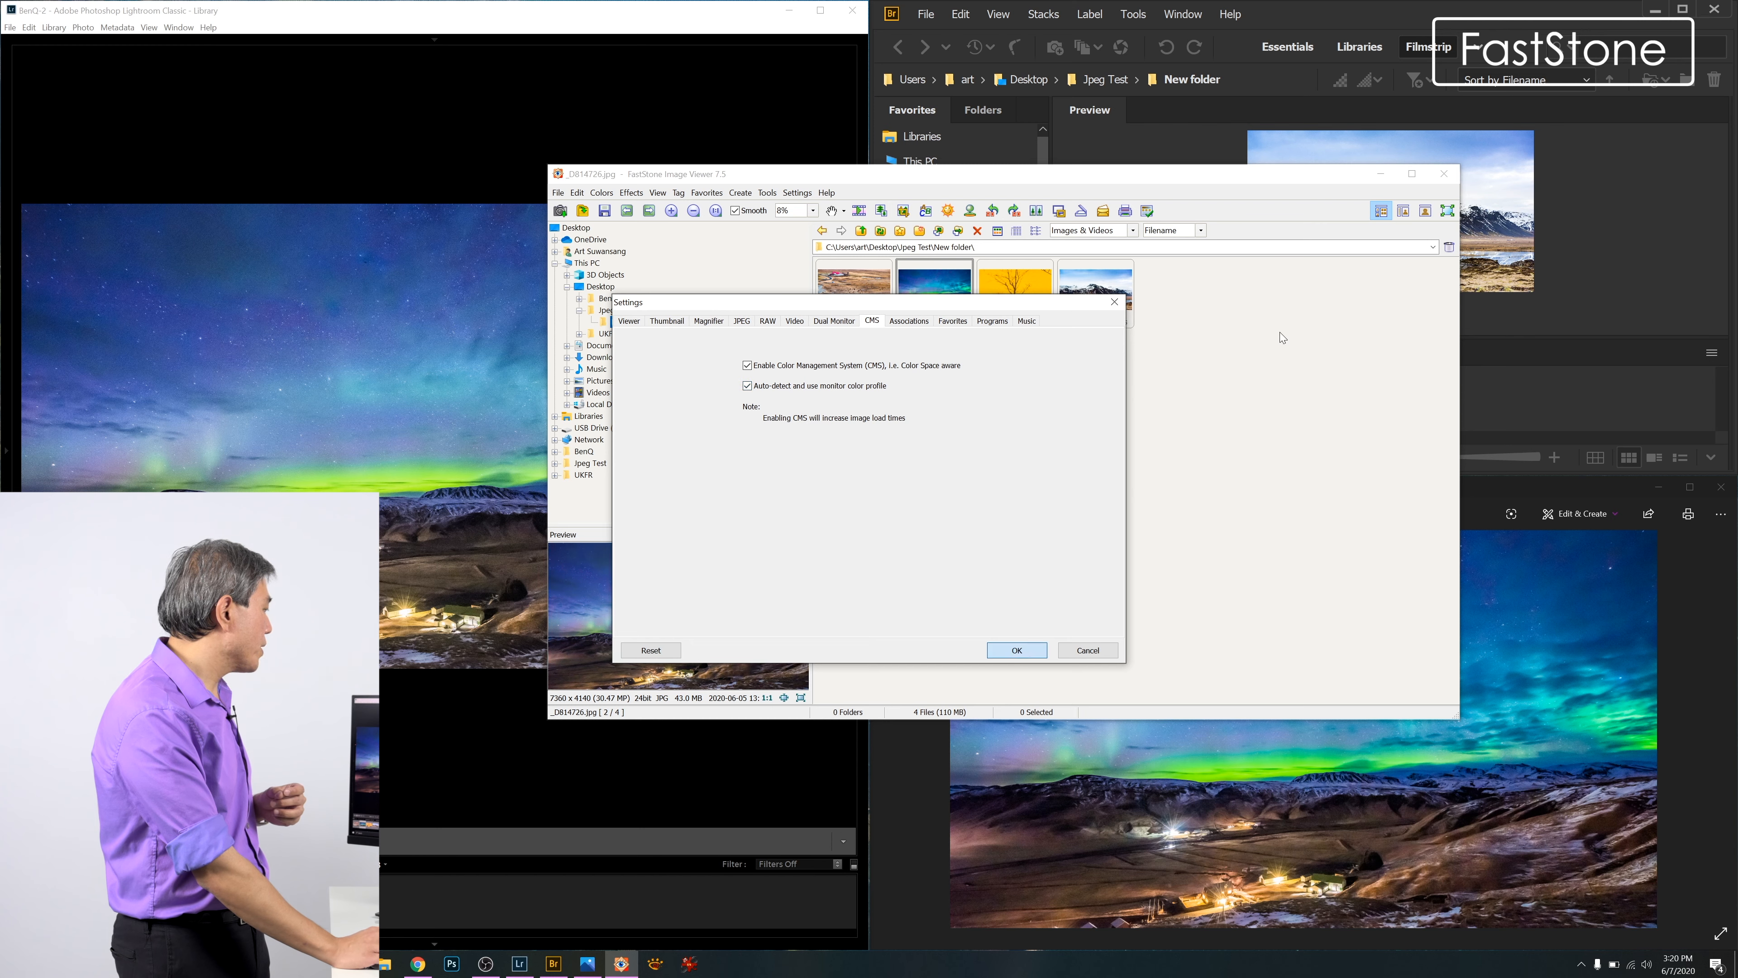
pyautogui.click(1014, 650)
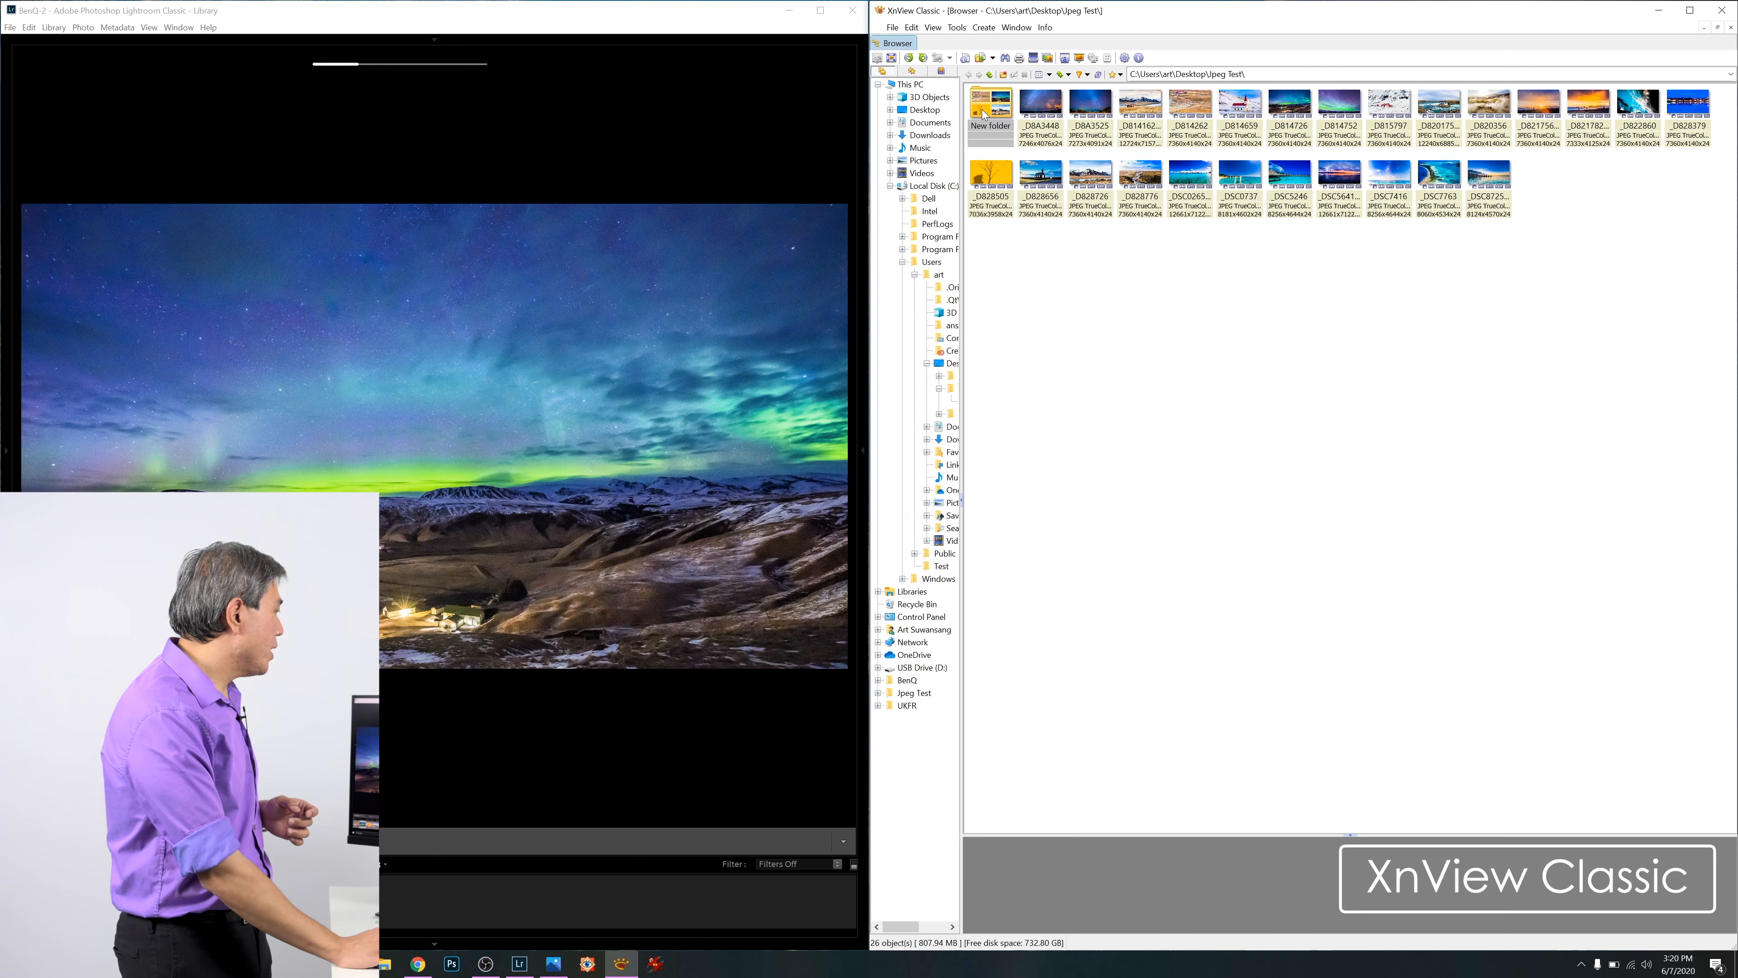
# Open the aurora photo _D814726 from the New folder in an XnView viewer tab.
pyautogui.doubleClick(989, 107)
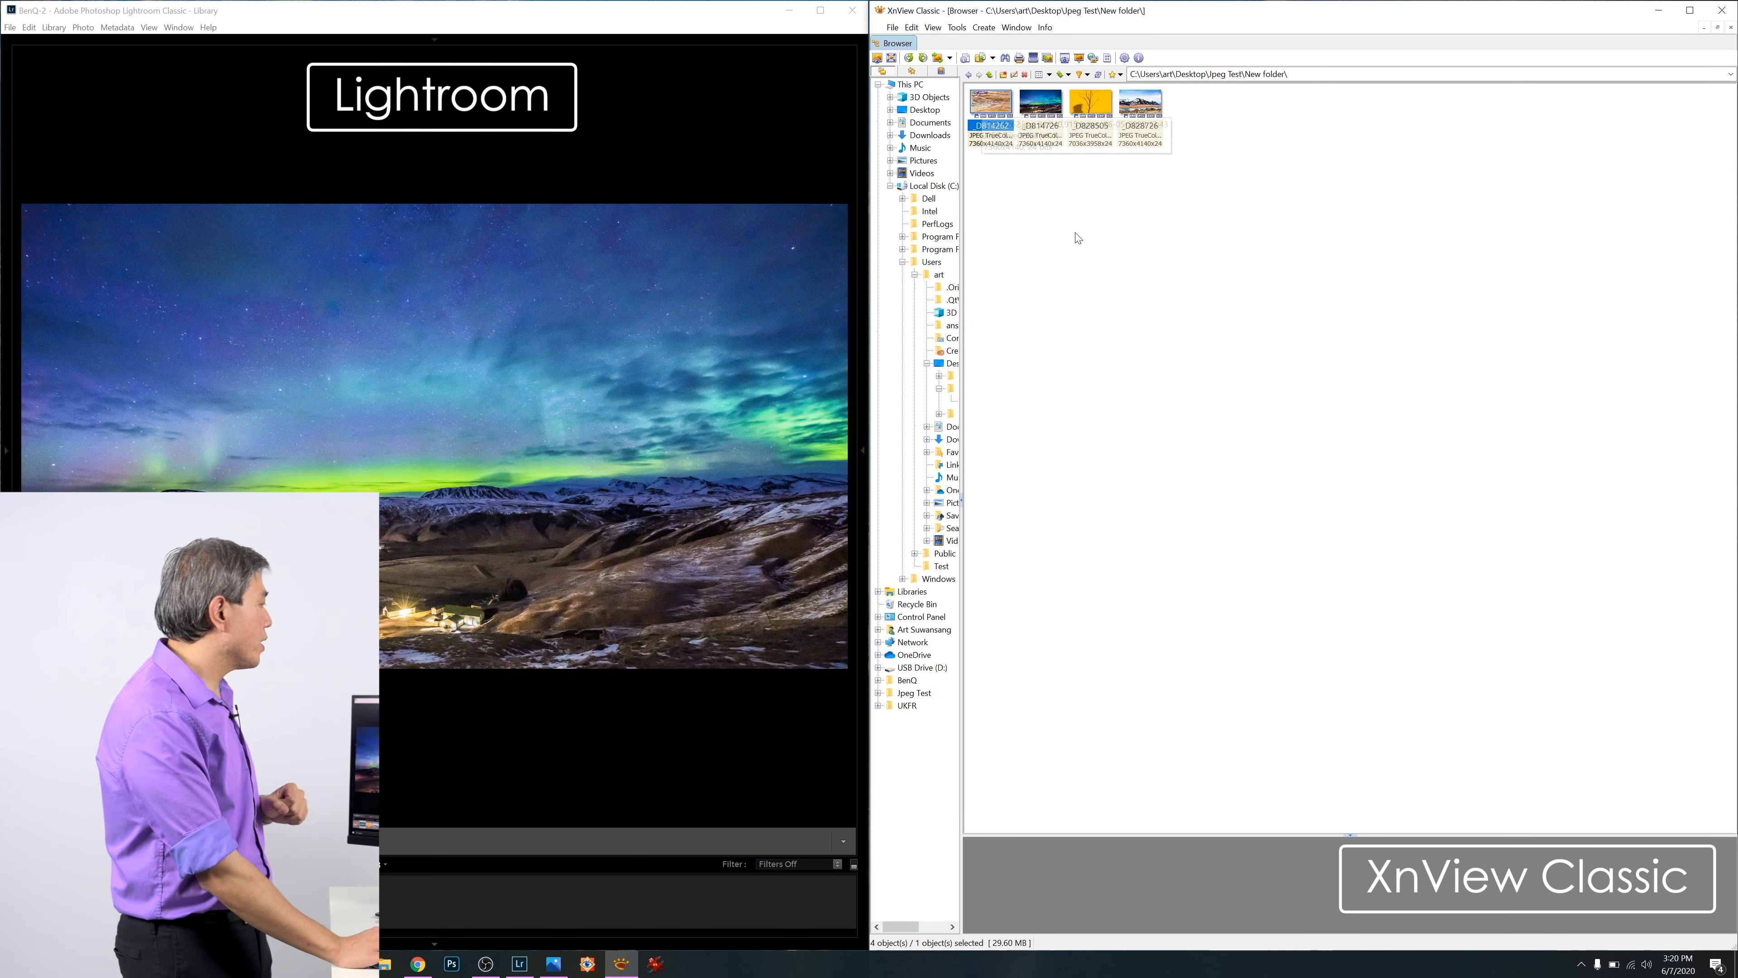
pyautogui.click(1040, 105)
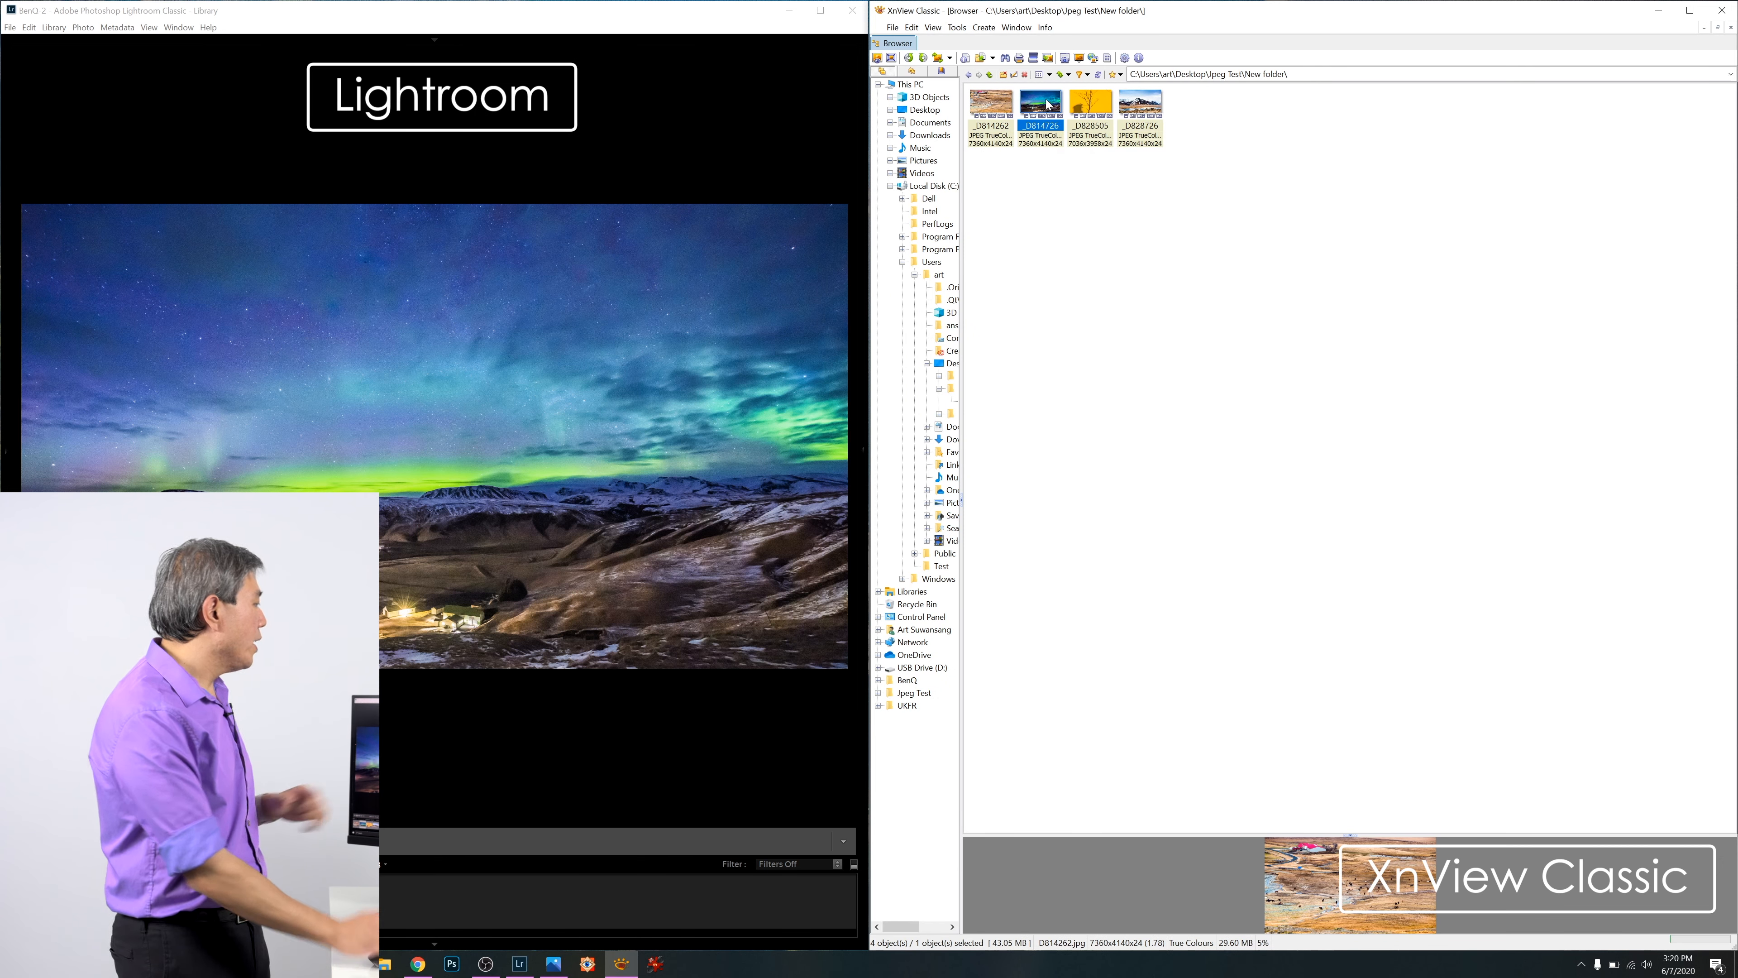
pyautogui.doubleClick(1041, 107)
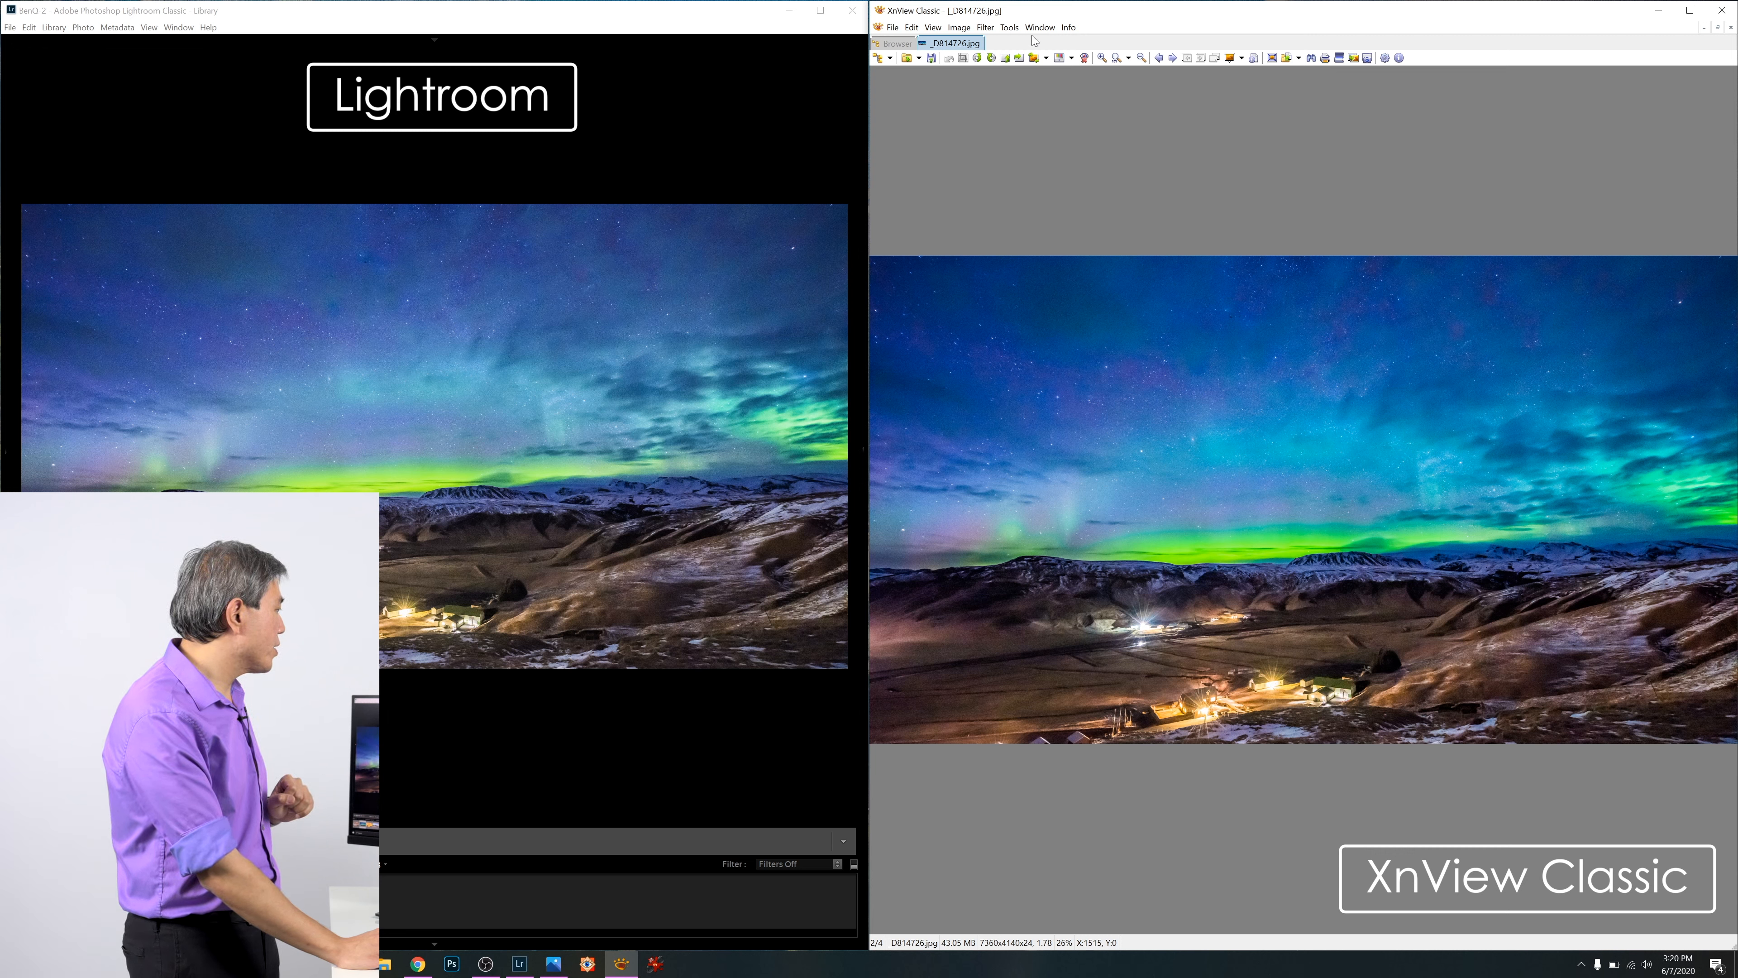
pyautogui.moveTo(1384, 58)
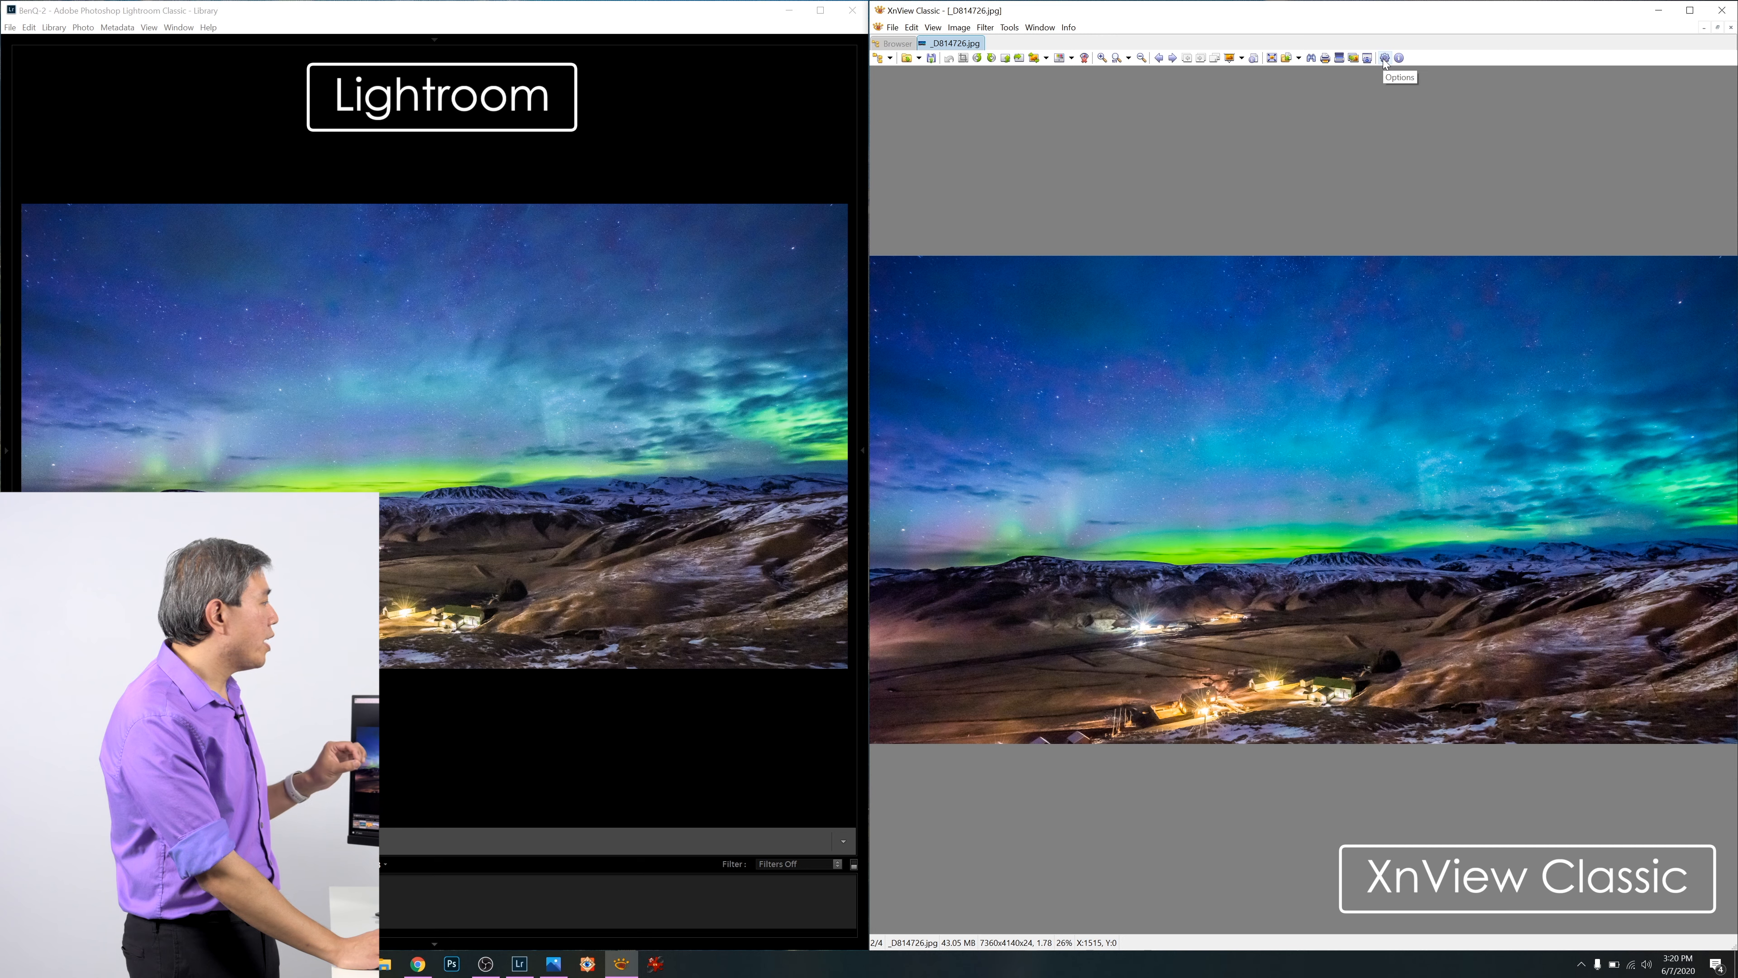
# In XnView's General > ICC options, enable Use ICC Embedded Profile with sRGB default RGB and apply.
pyautogui.click(1396, 58)
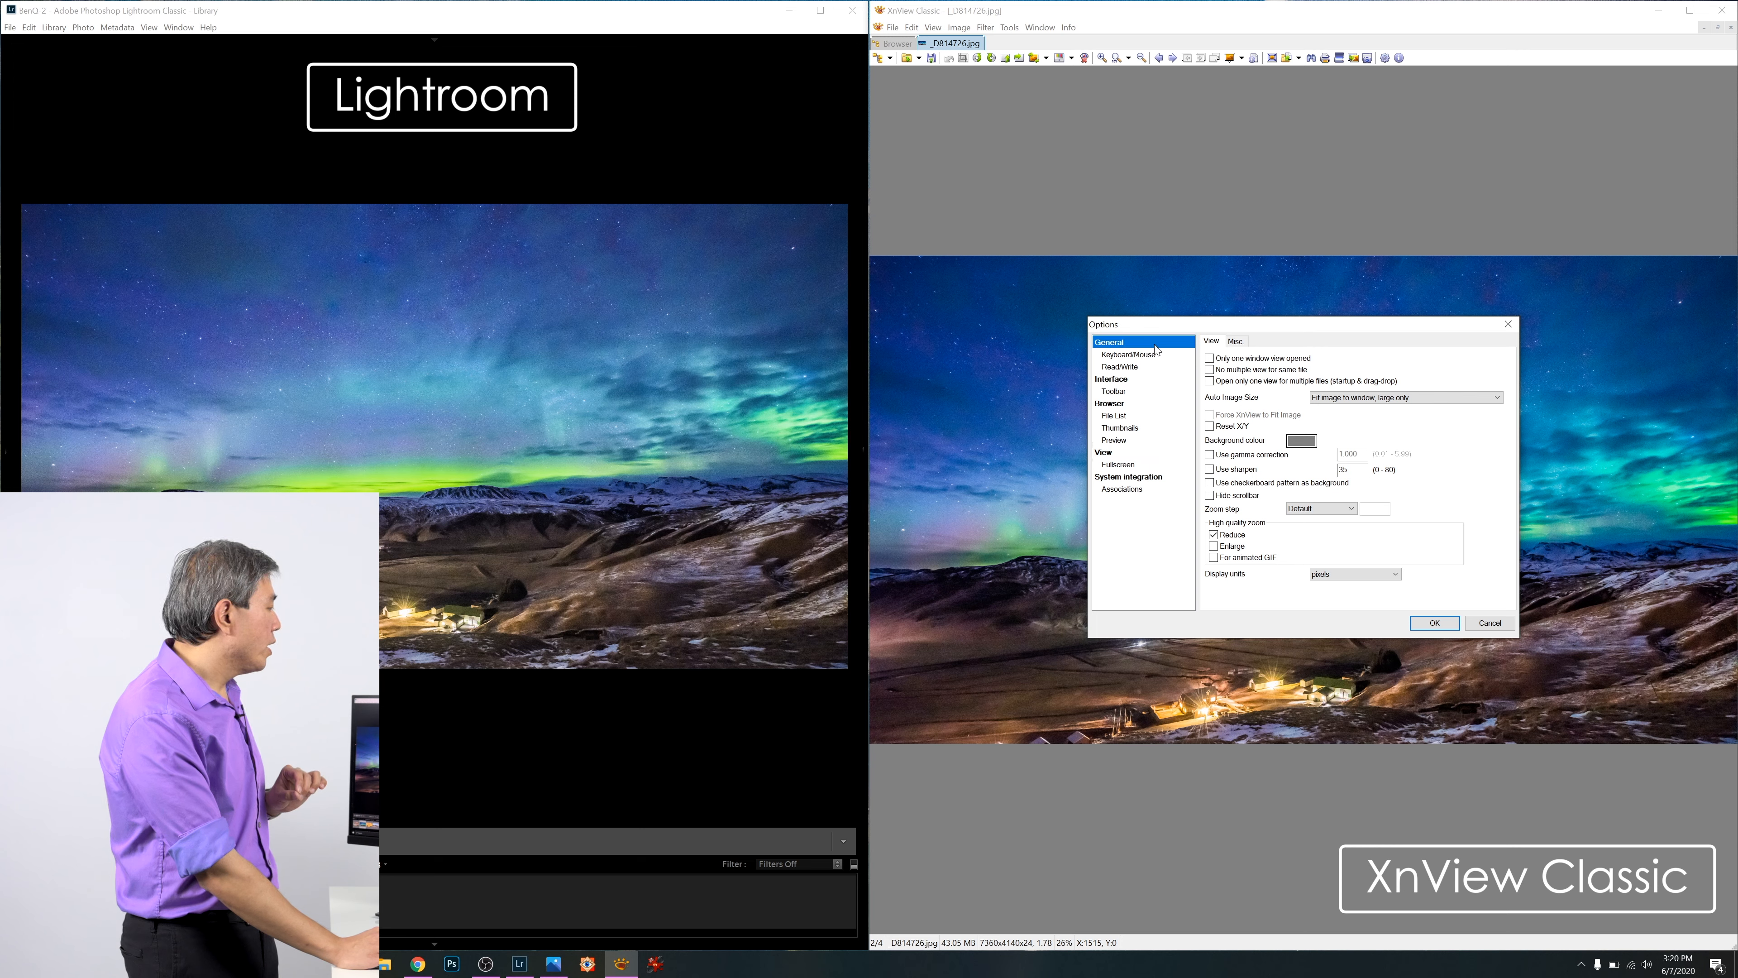
pyautogui.click(1268, 340)
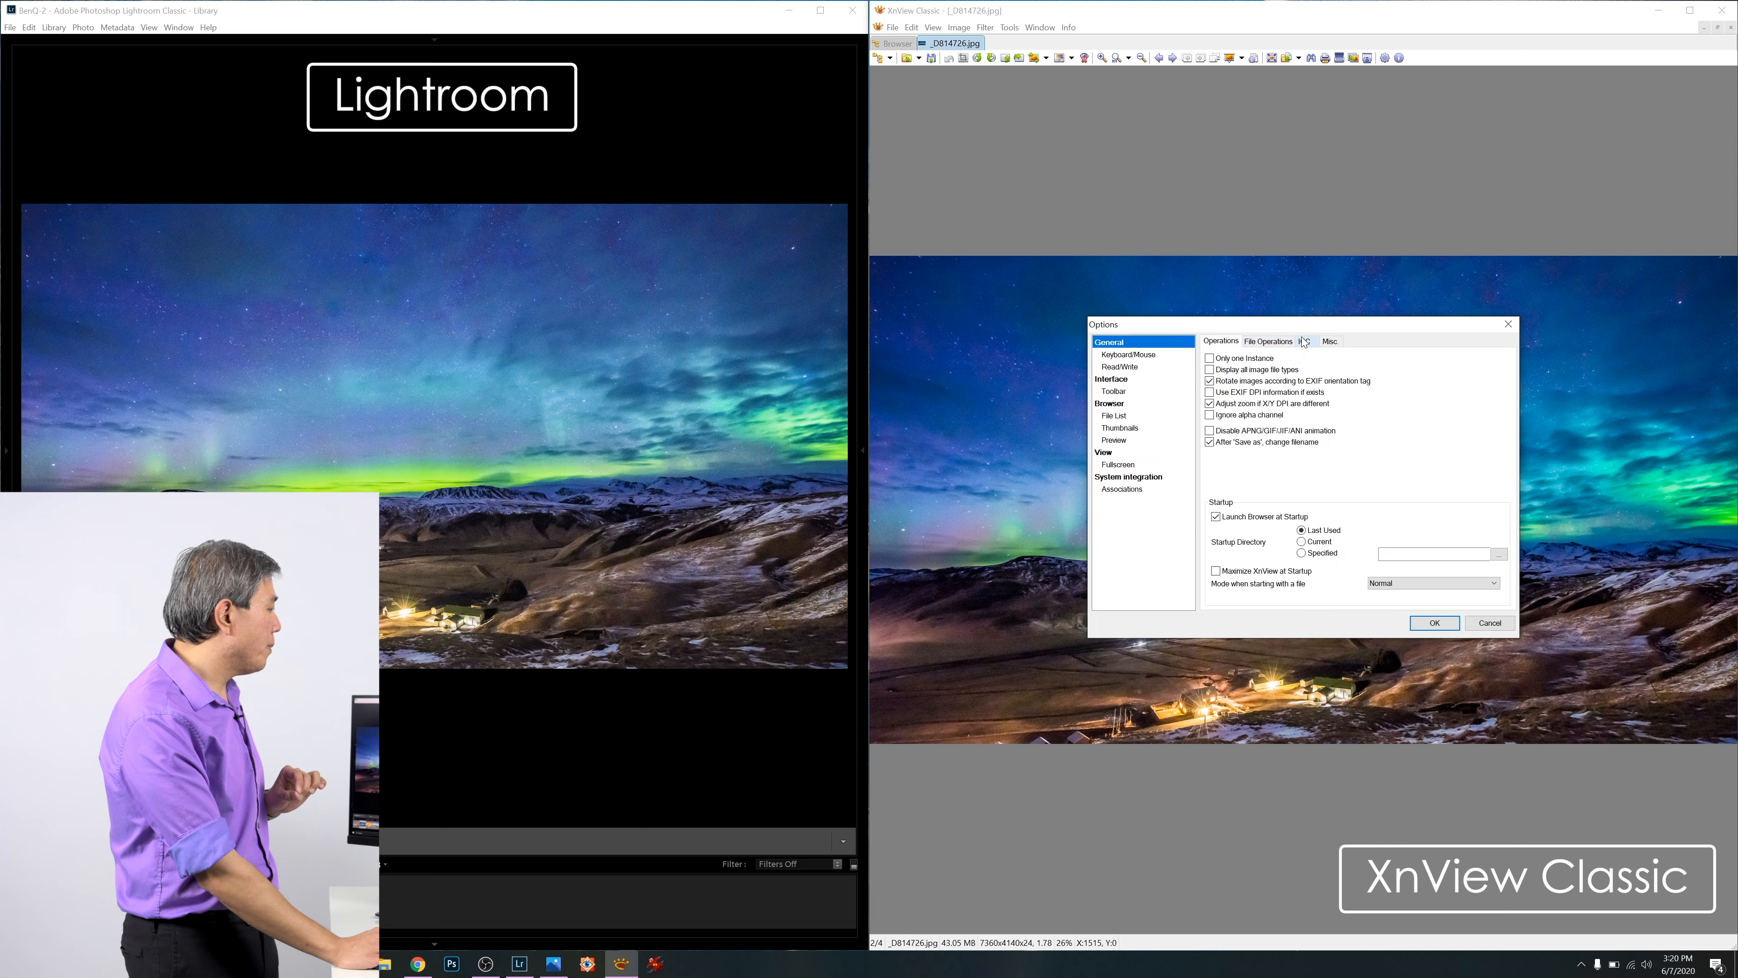
pyautogui.click(1304, 341)
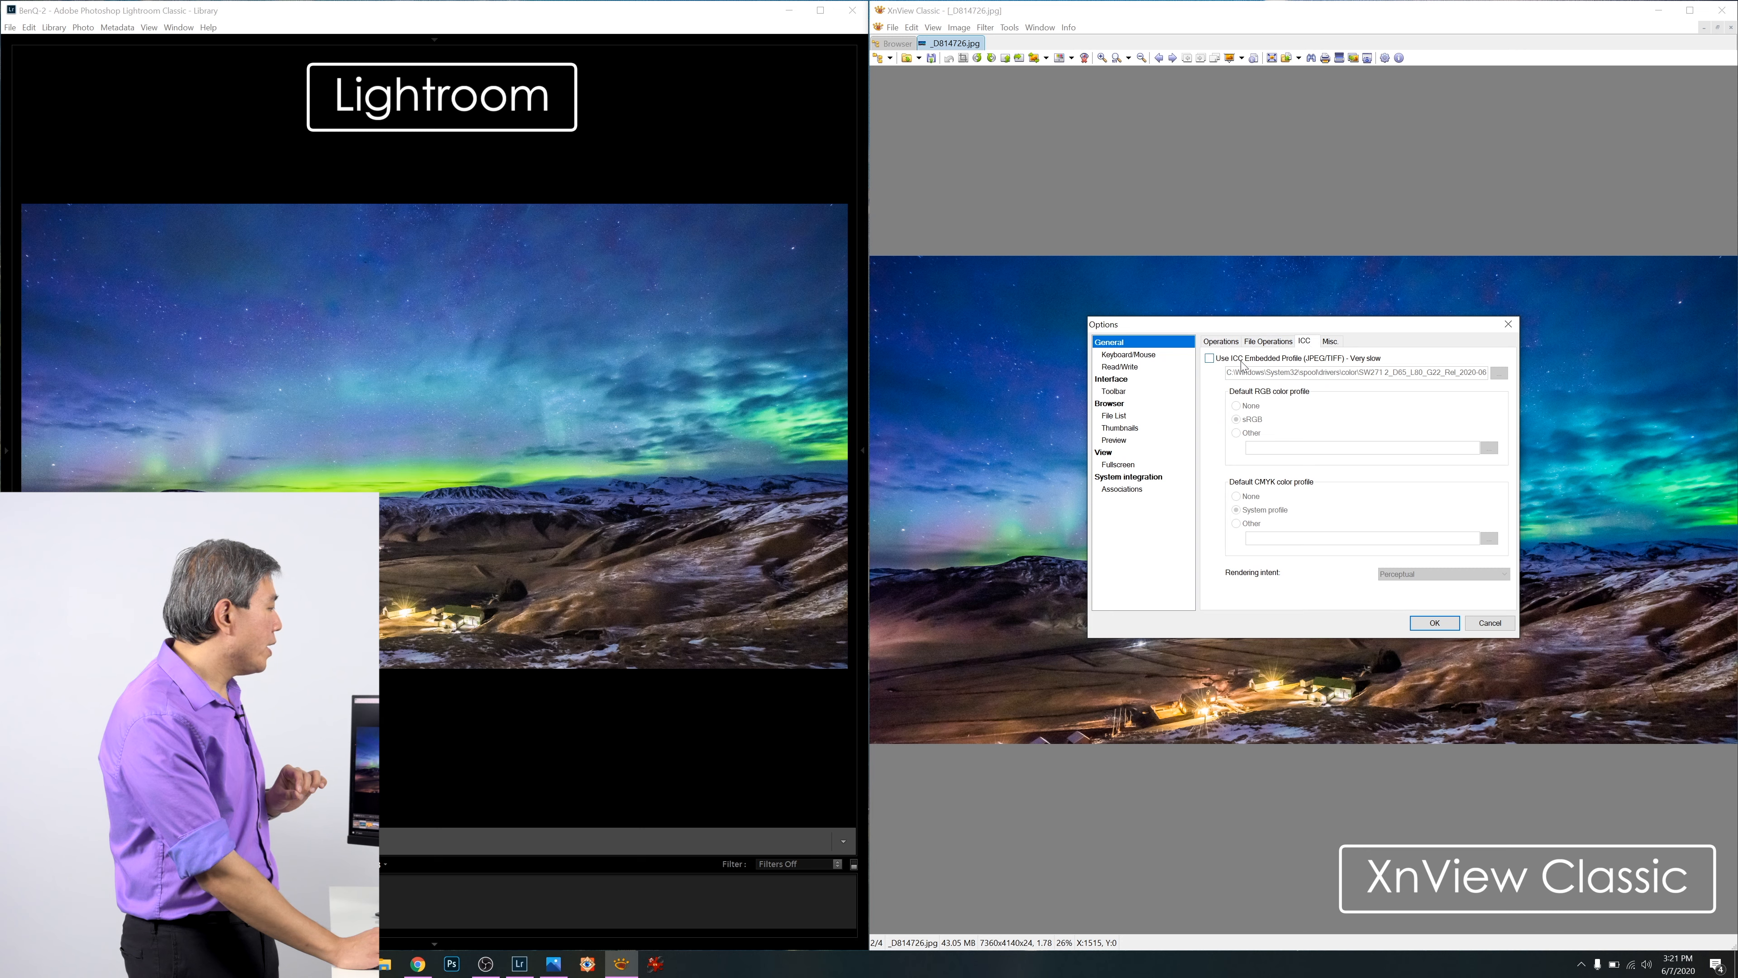
pyautogui.click(1209, 358)
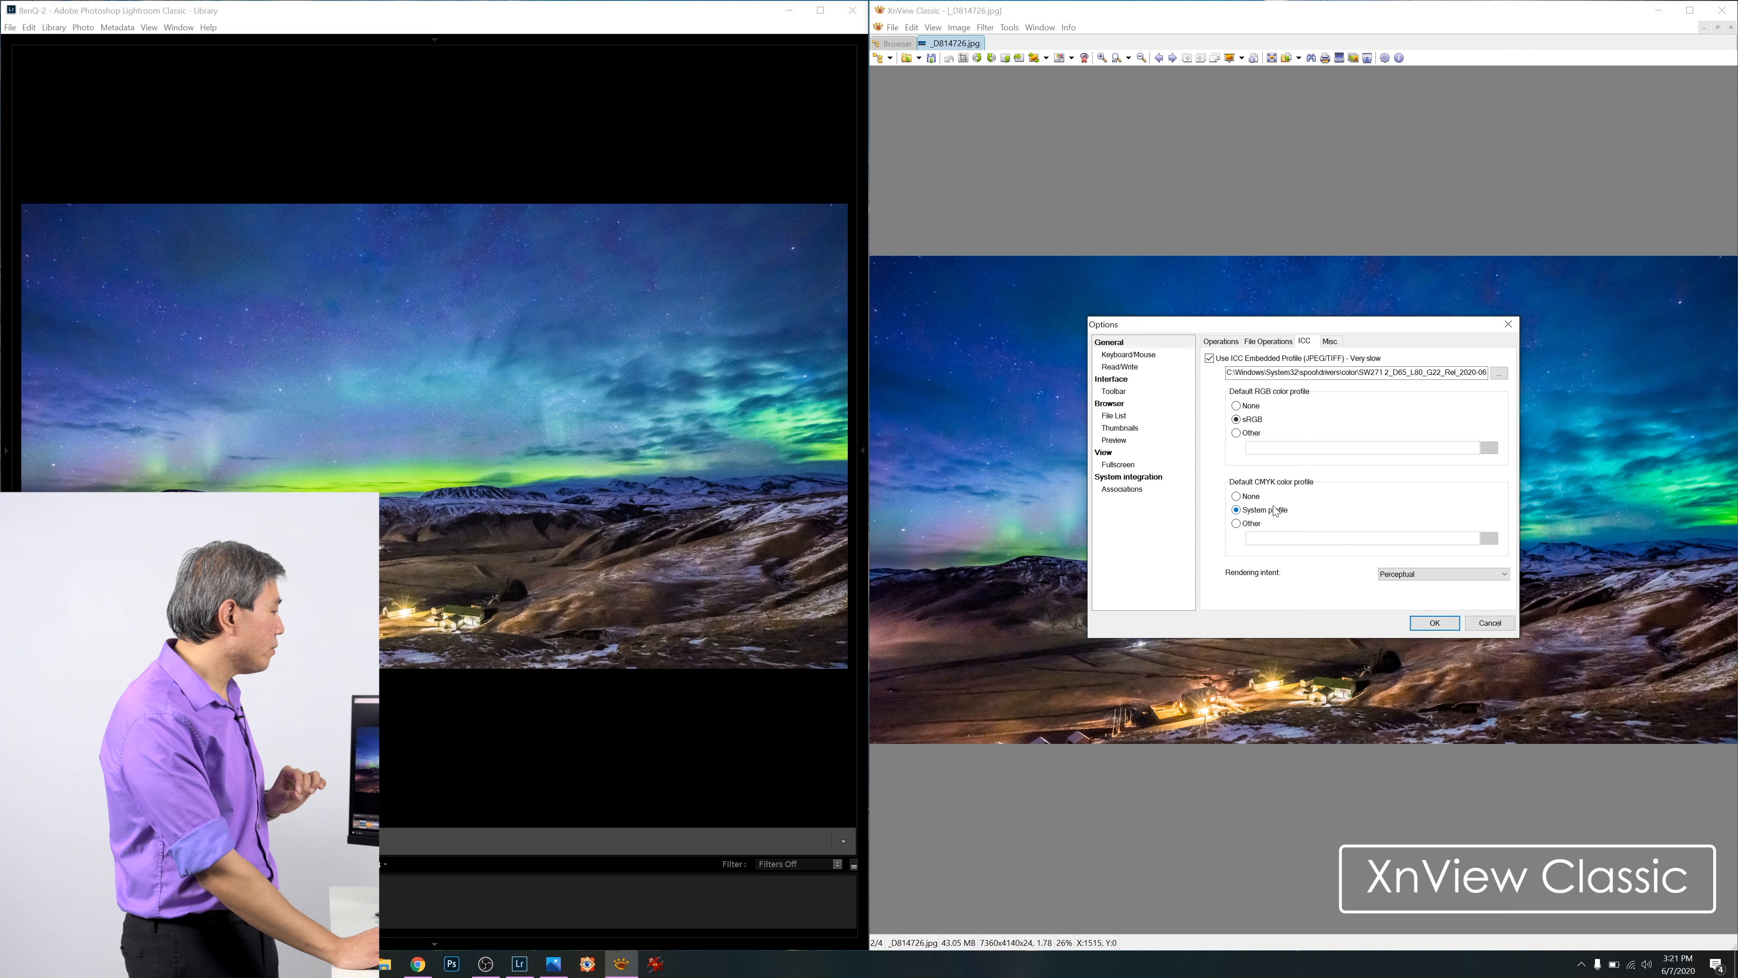
pyautogui.click(1236, 419)
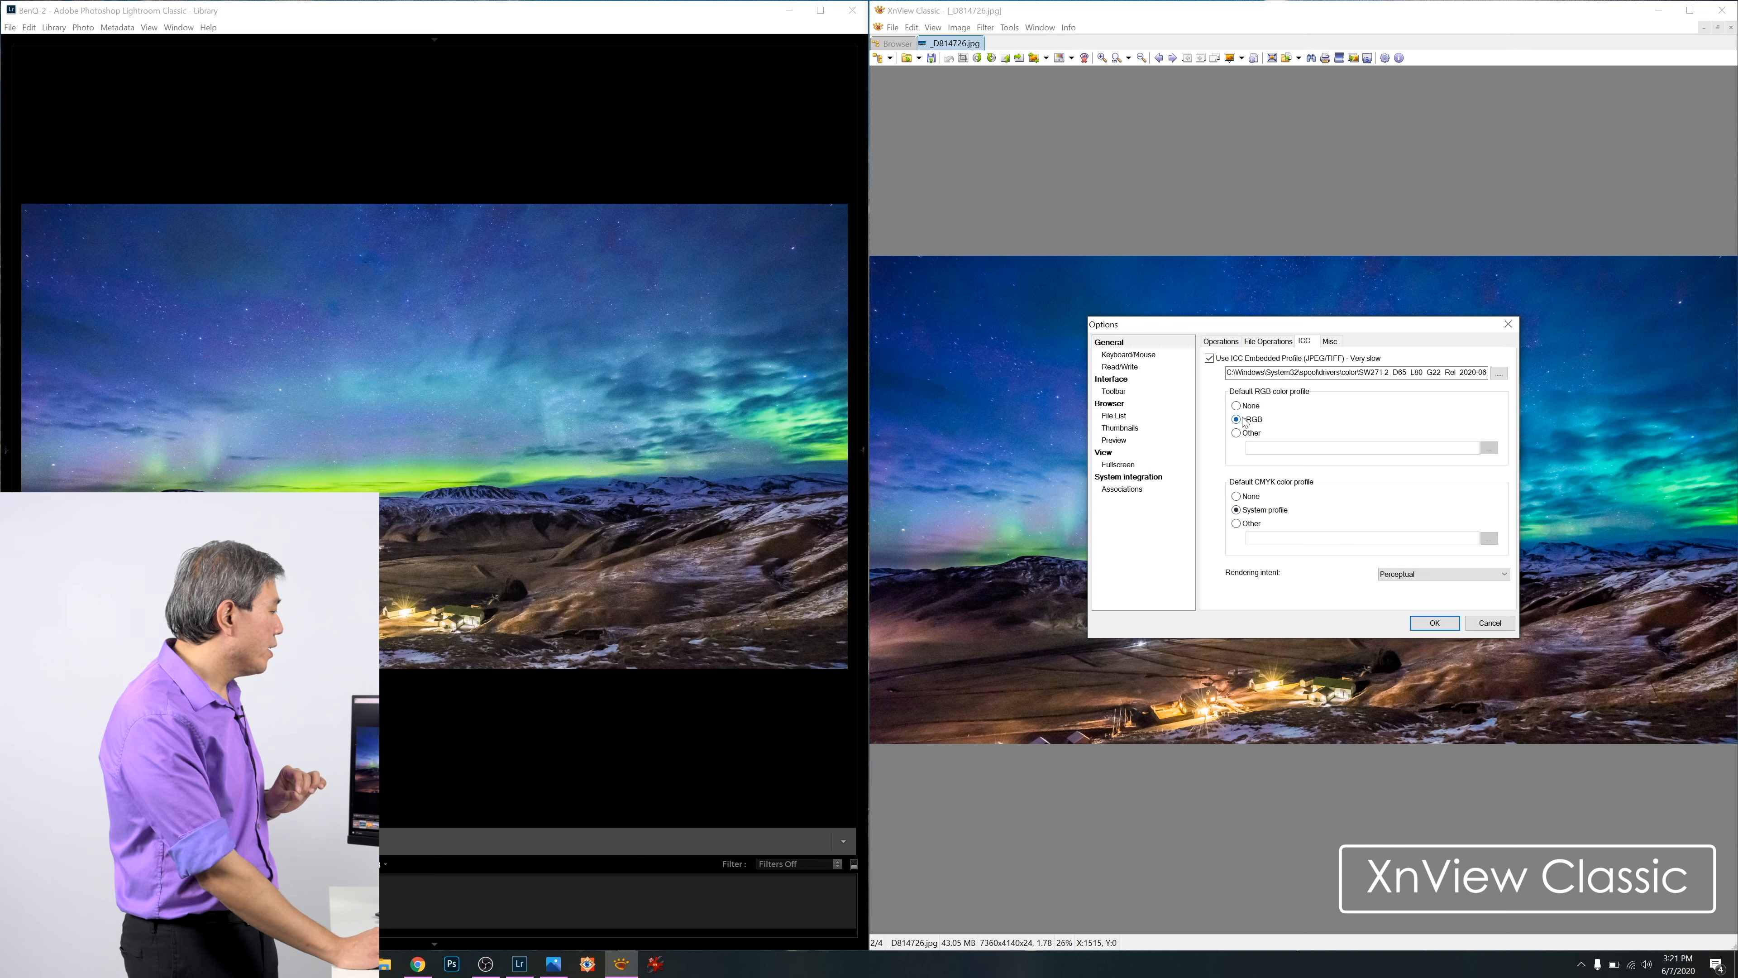
pyautogui.click(1236, 419)
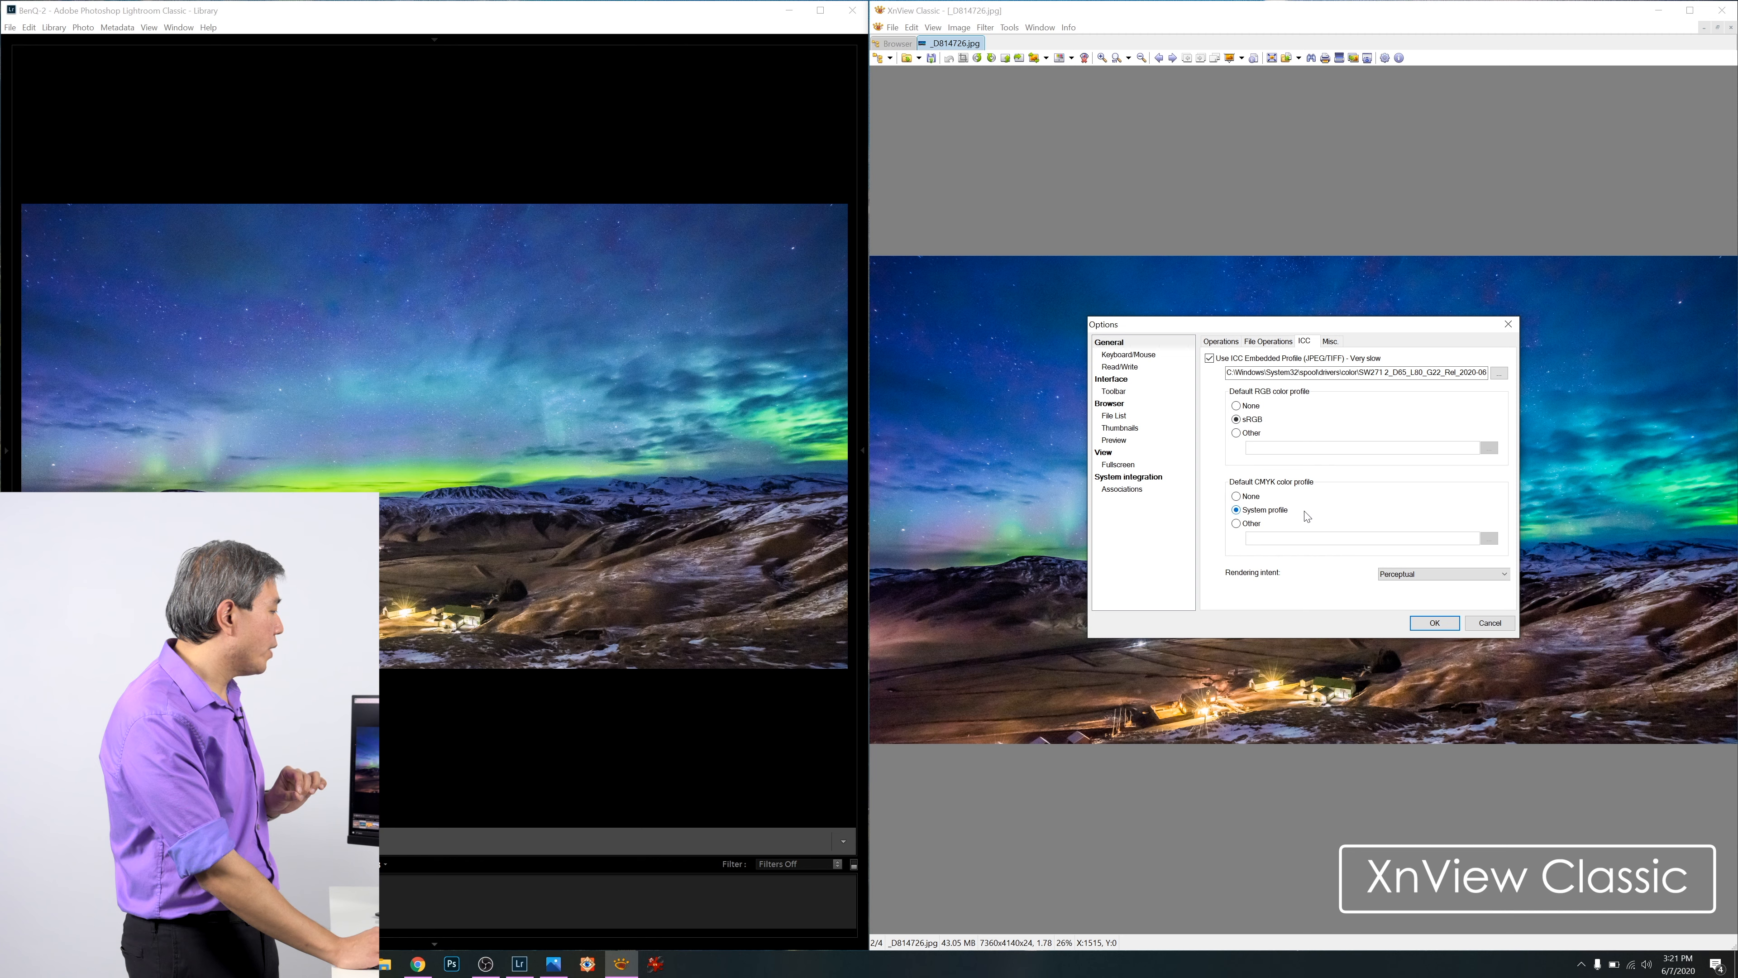
pyautogui.click(1432, 622)
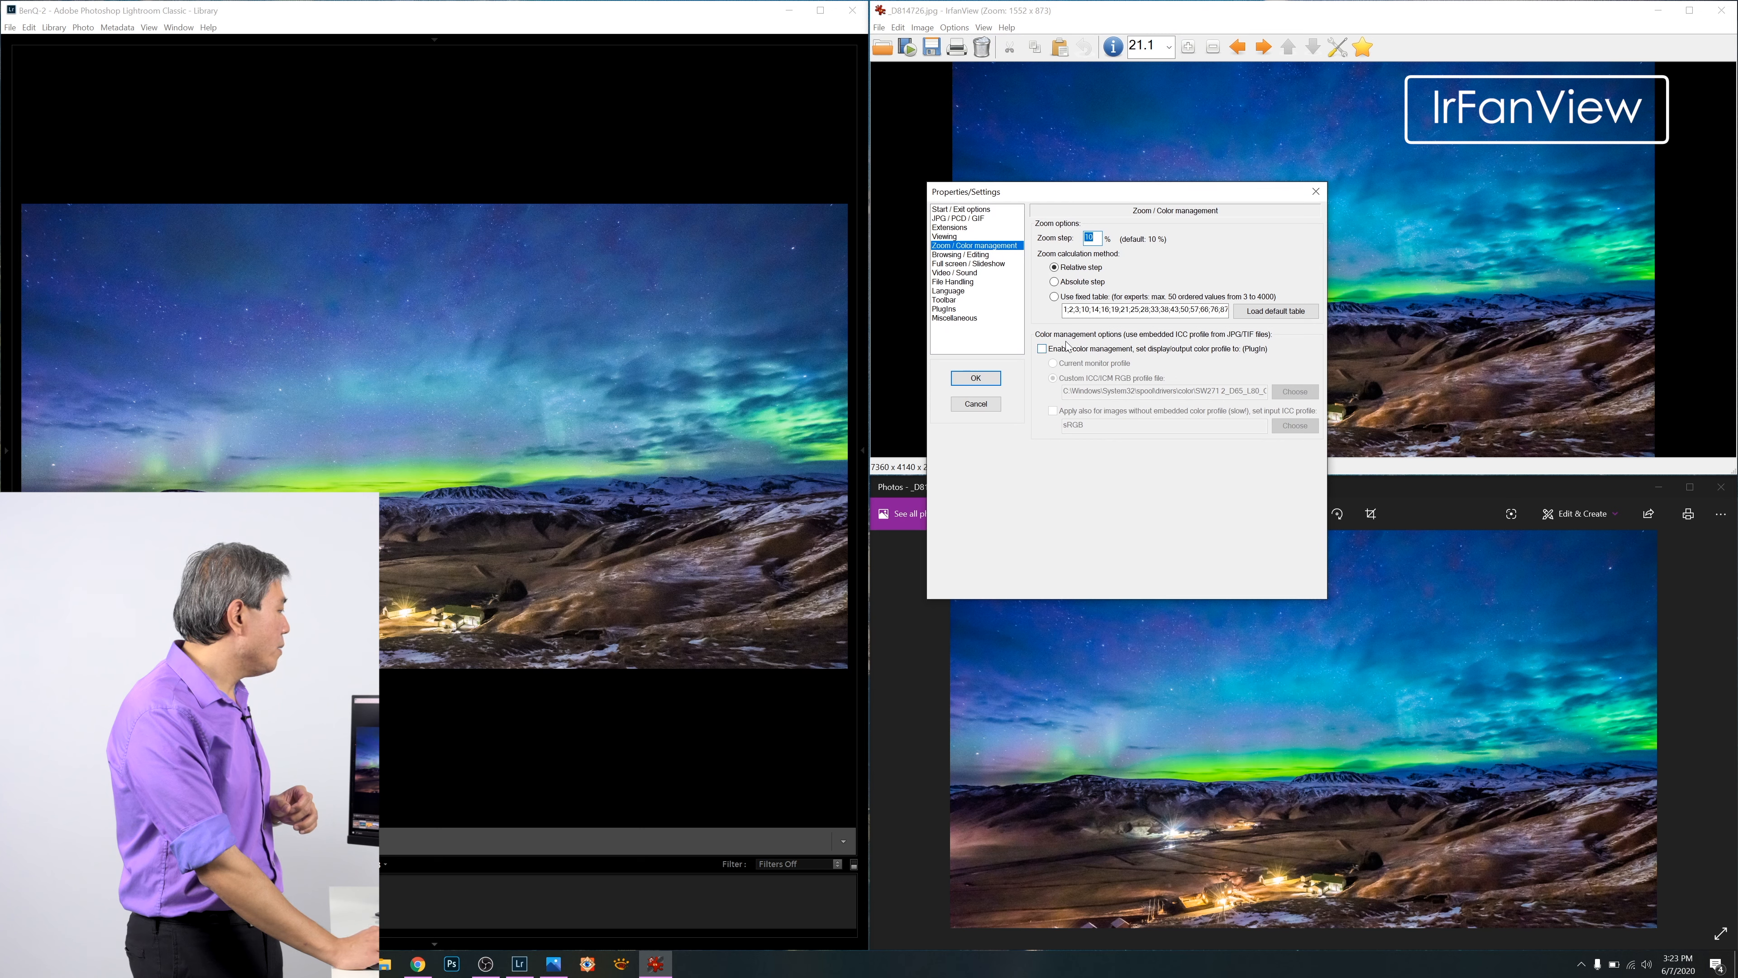
# Enable IrfanView color management using the Current monitor profile and apply.
pyautogui.click(1041, 348)
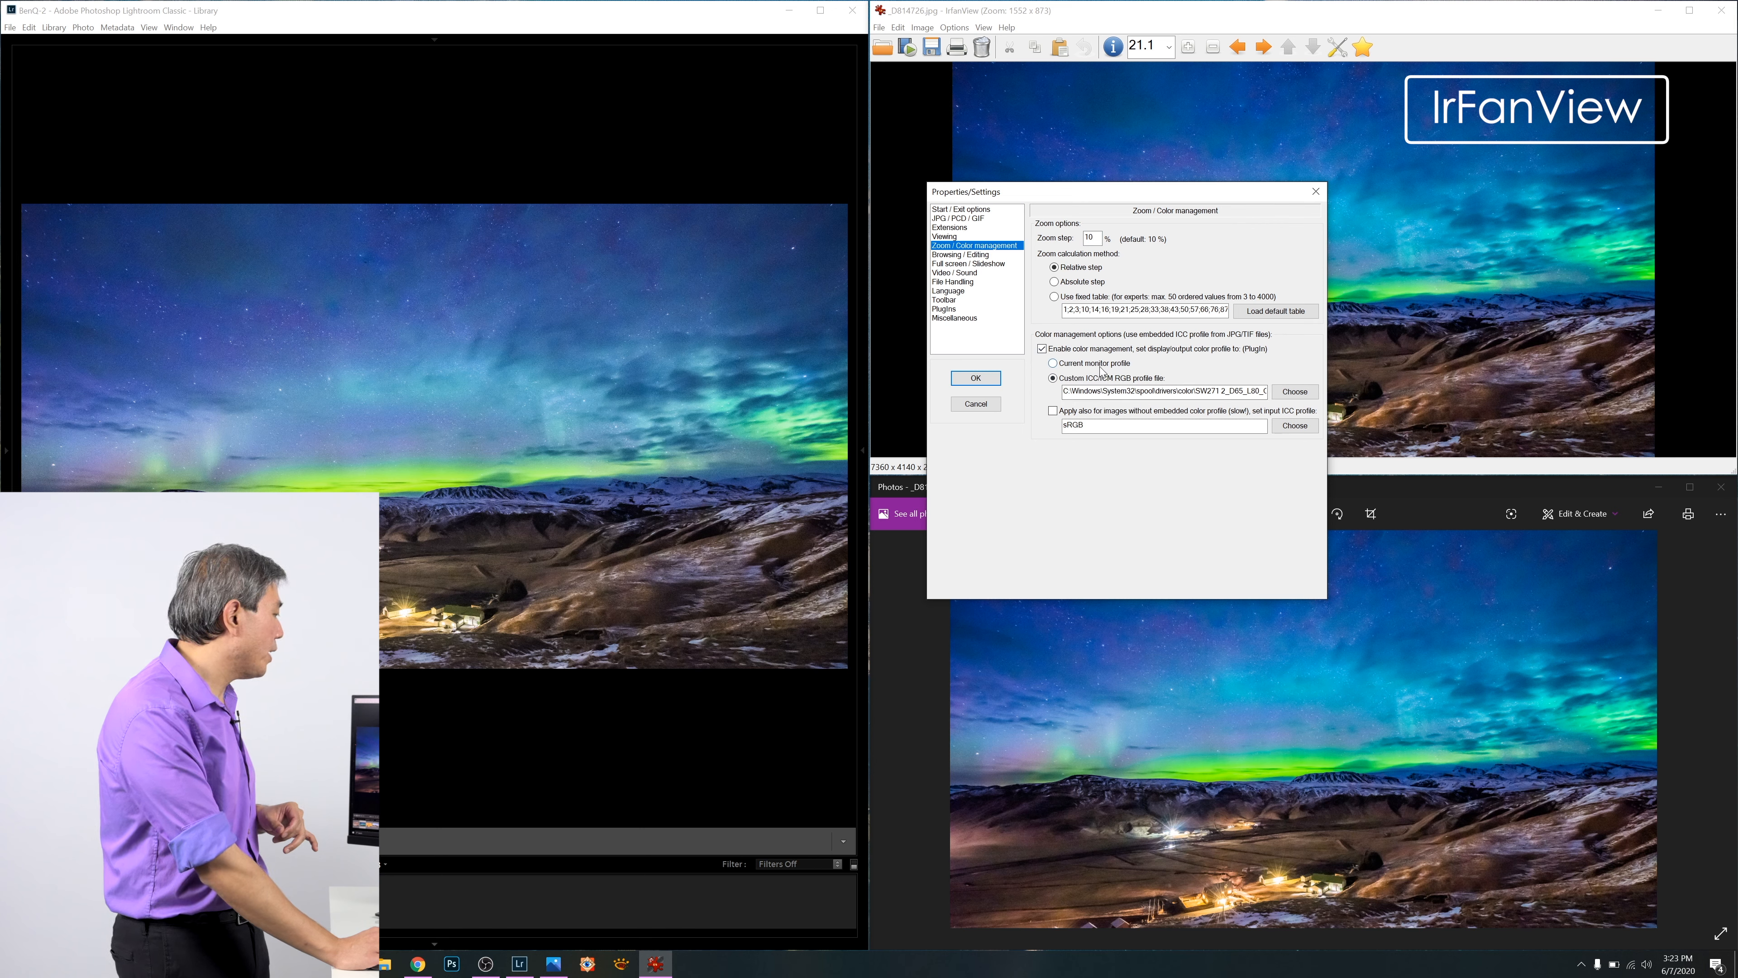
pyautogui.click(1053, 364)
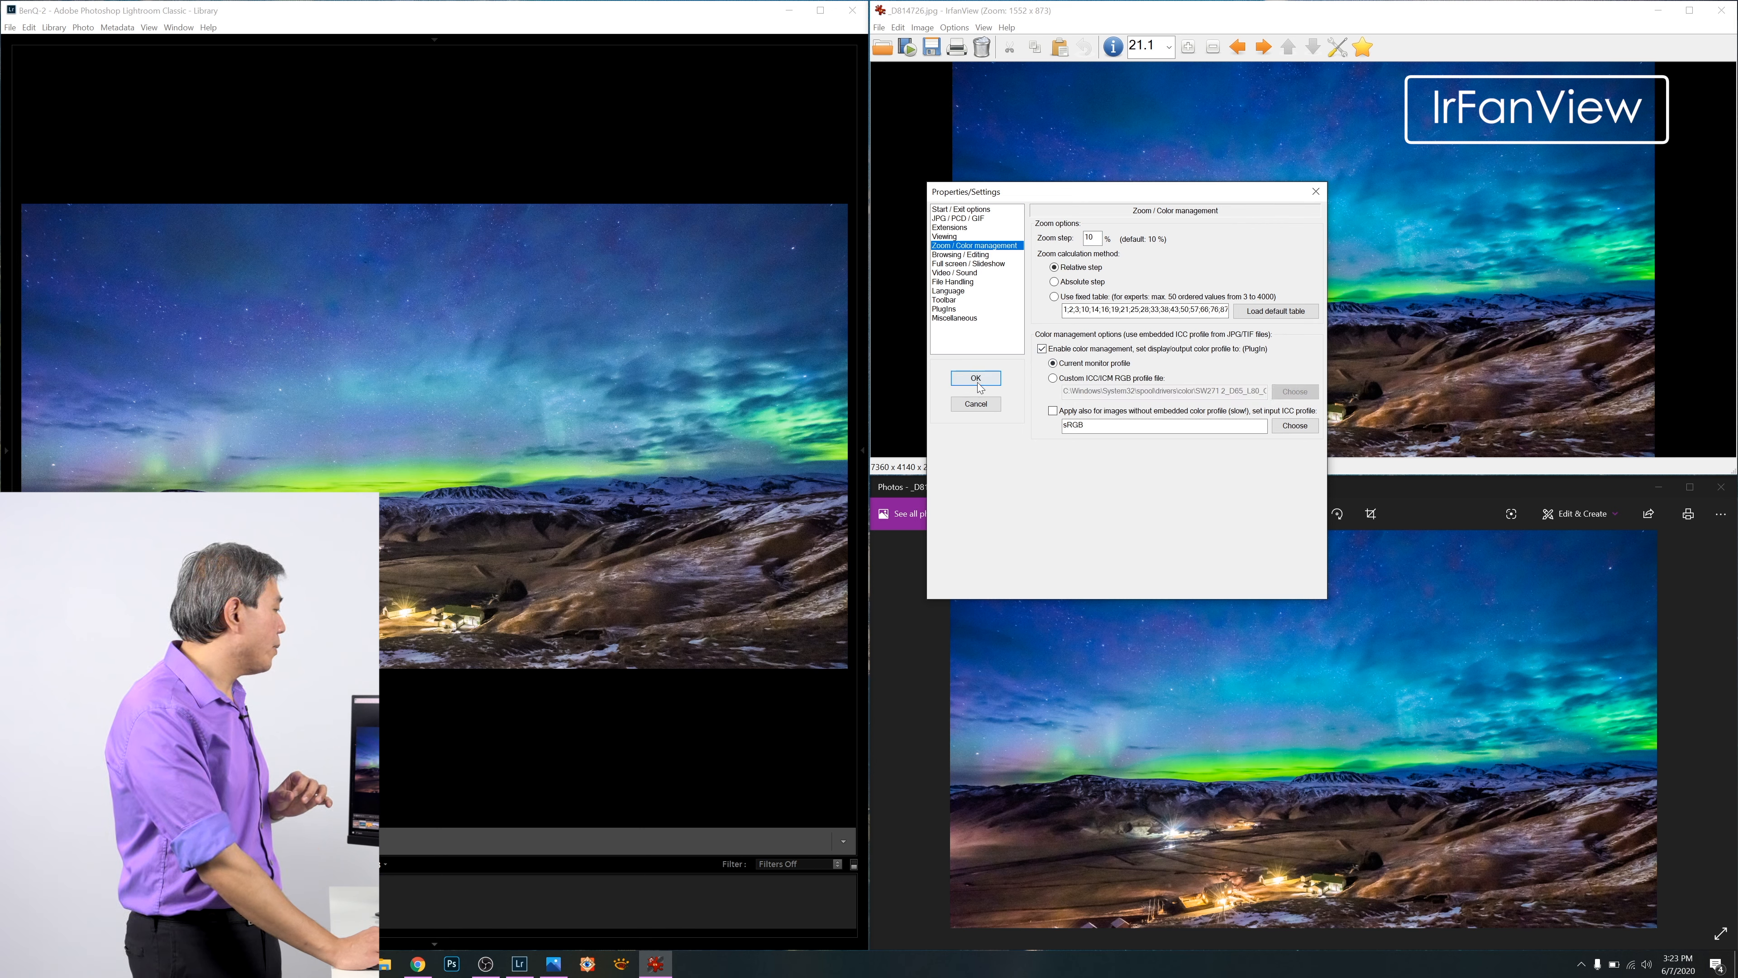
pyautogui.click(974, 379)
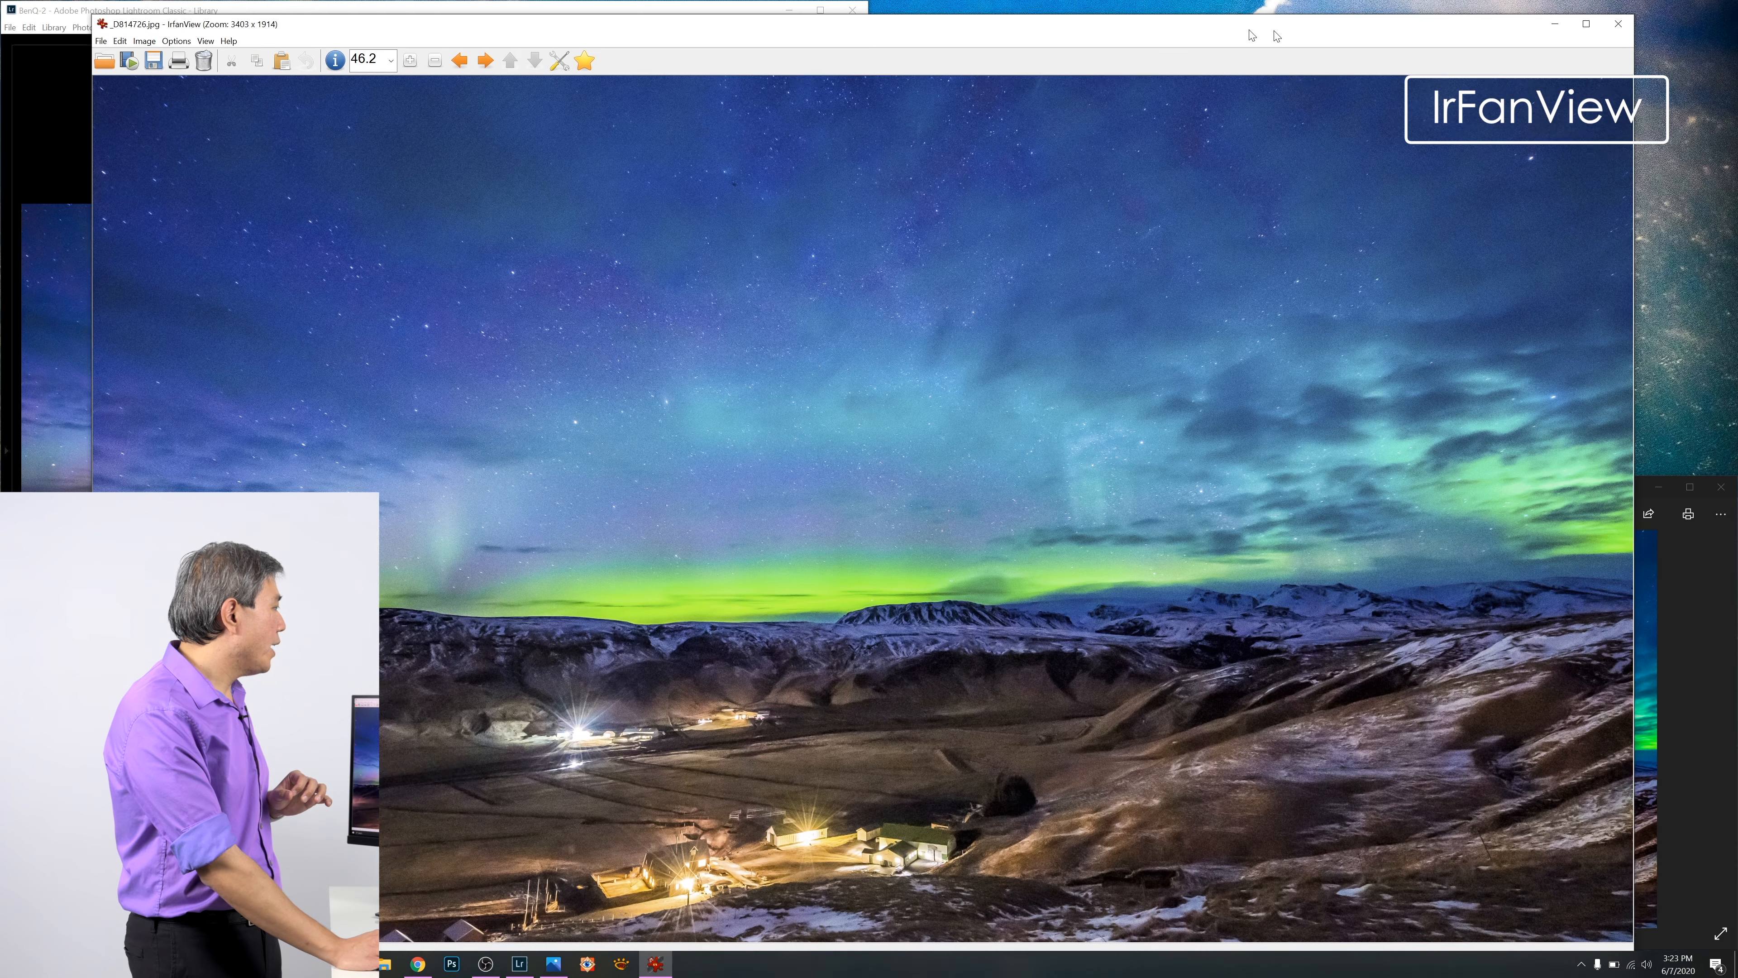